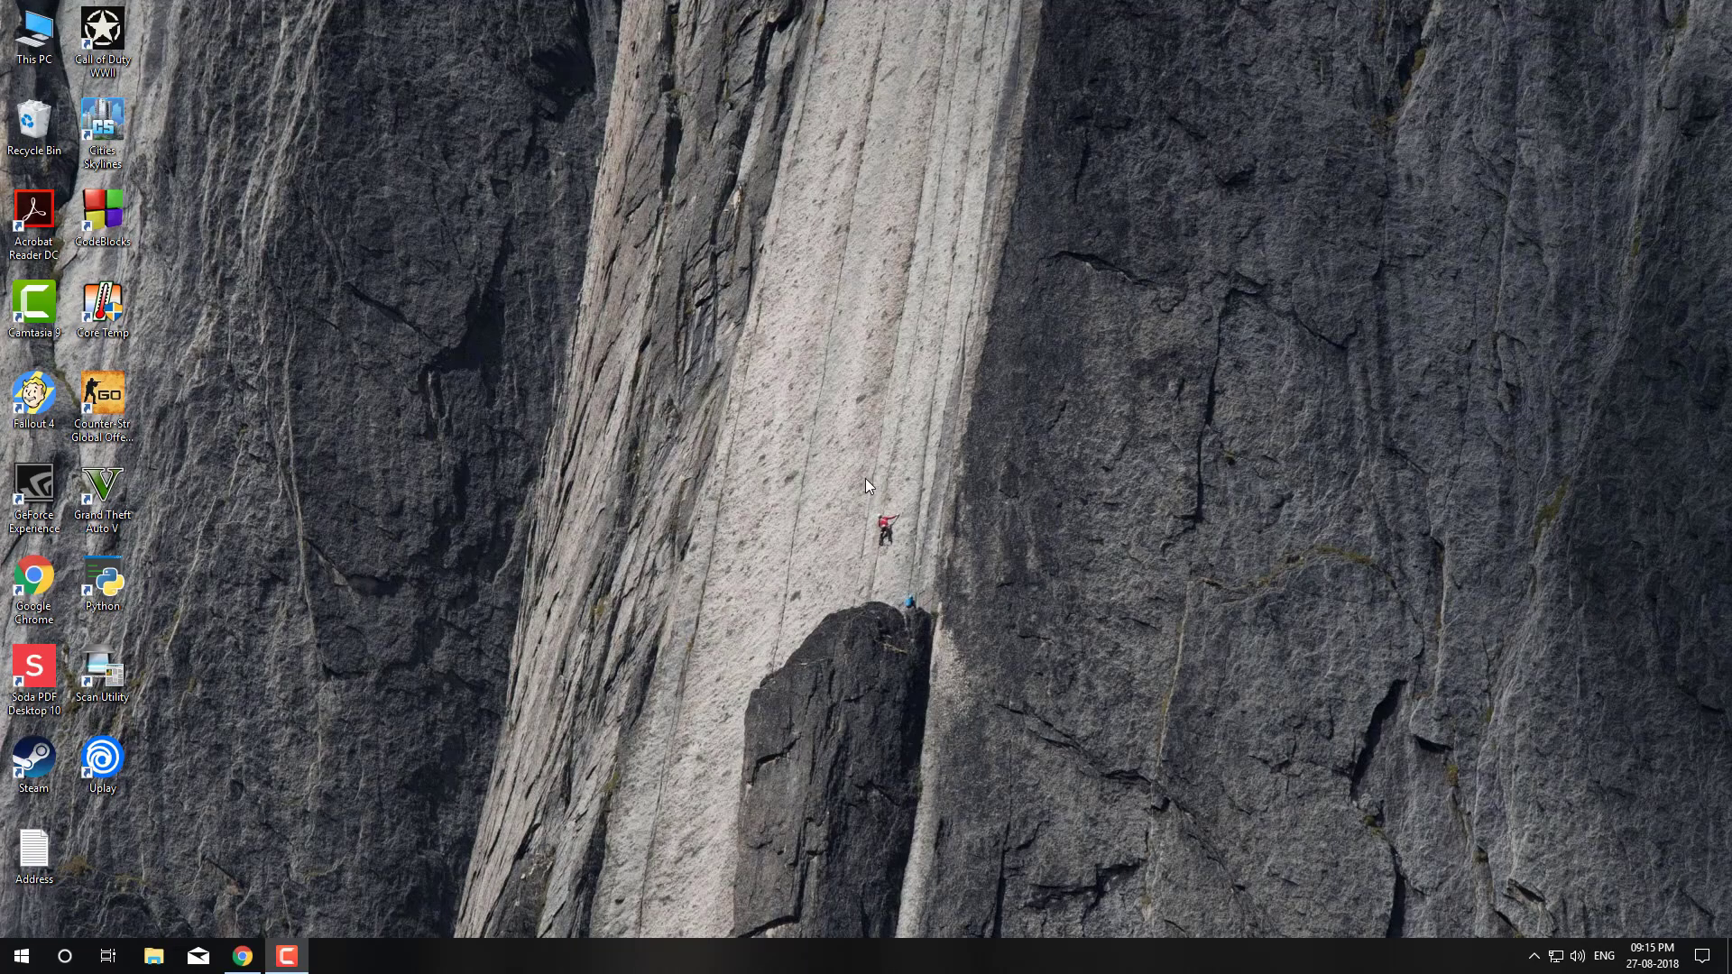
mouse_move(1285, 742)
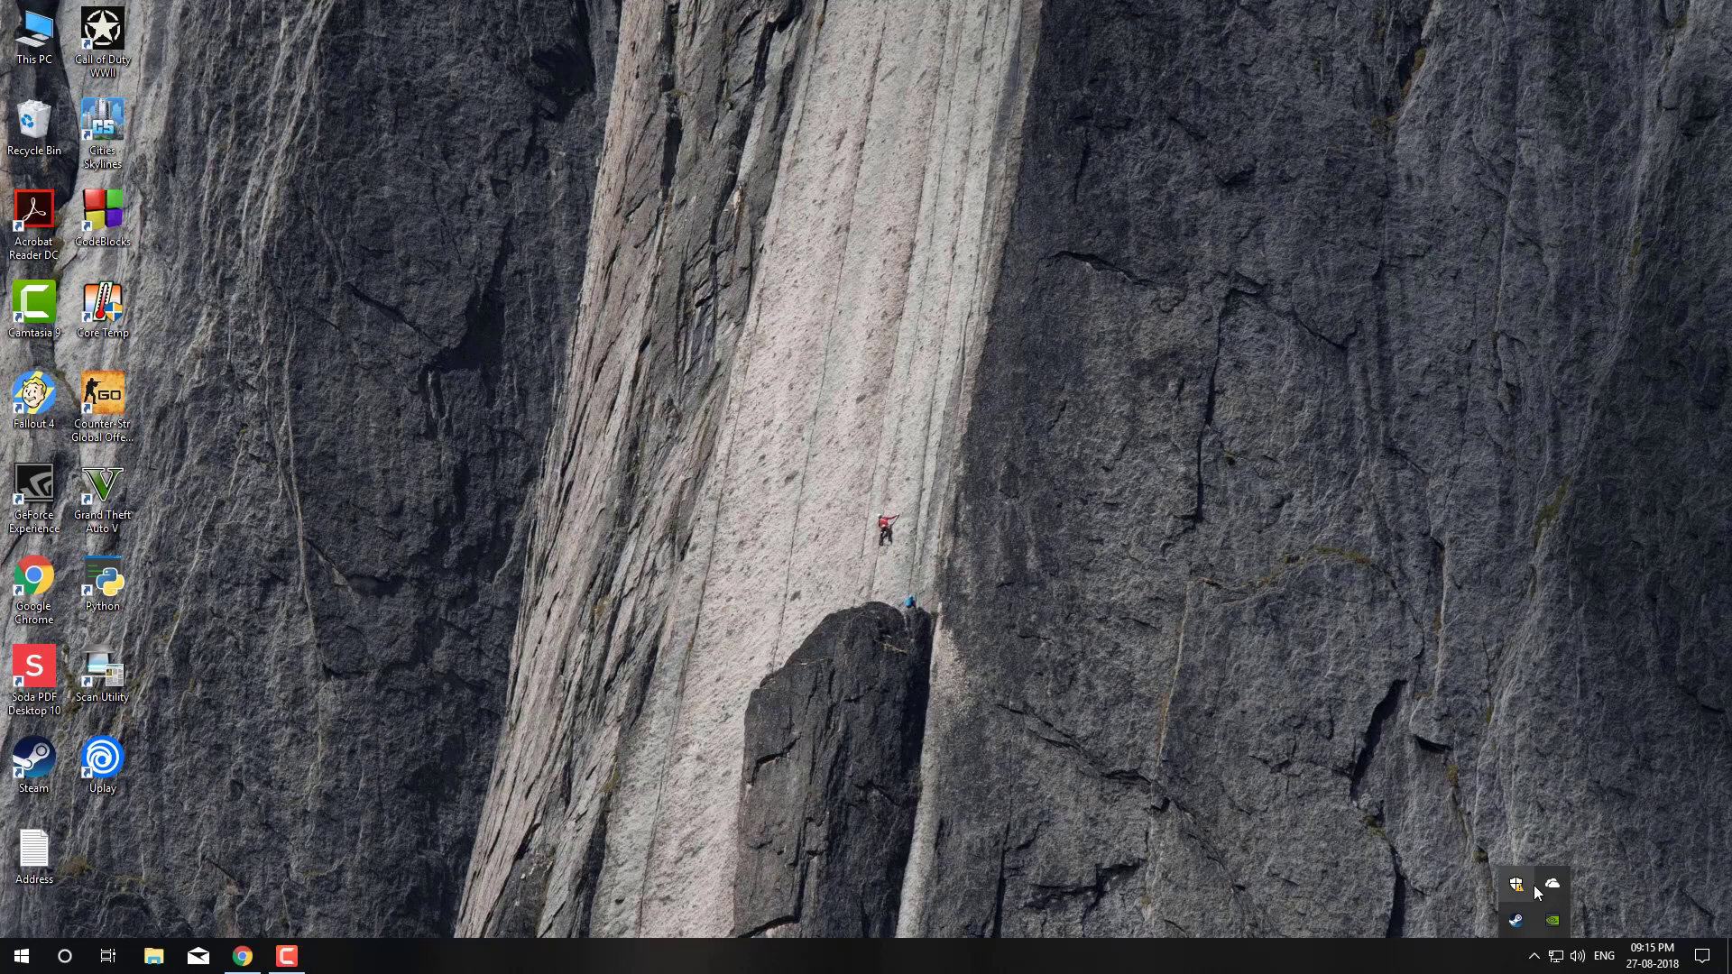
mouse_move(1537, 918)
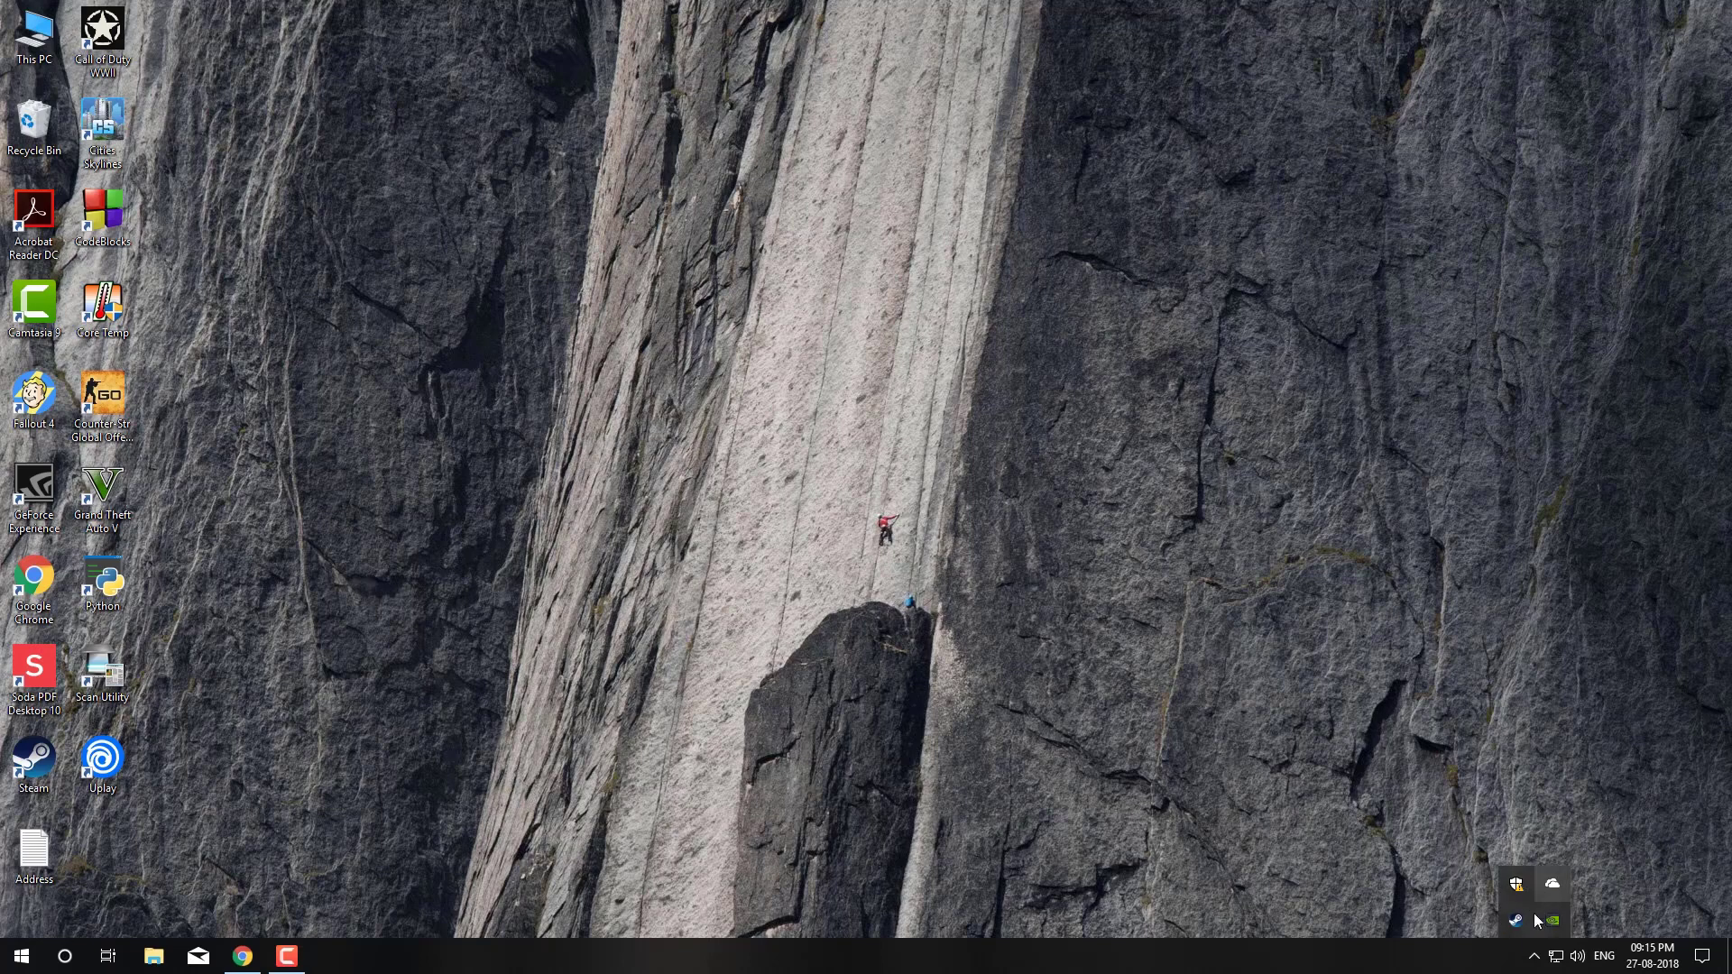
- Reveal the hidden notification-area icons to check for a Realtek audio manager
click(241, 956)
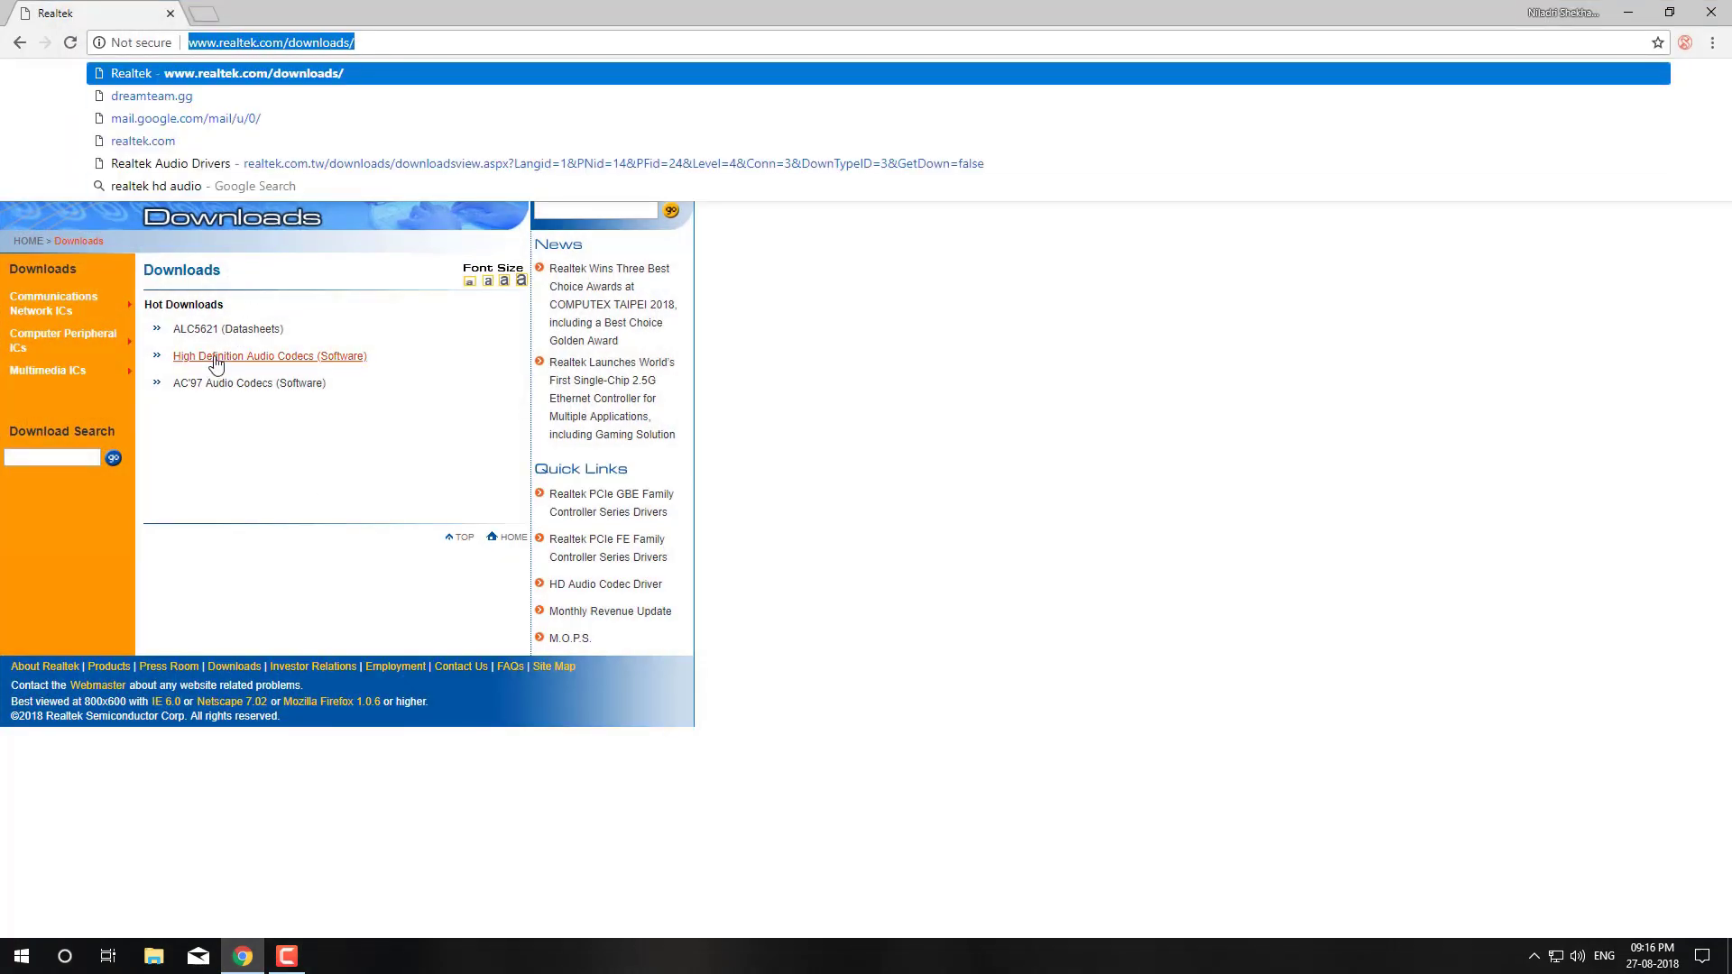
- Open the High Definition Audio Codecs (Software) page on realtek.com/downloads
click(269, 356)
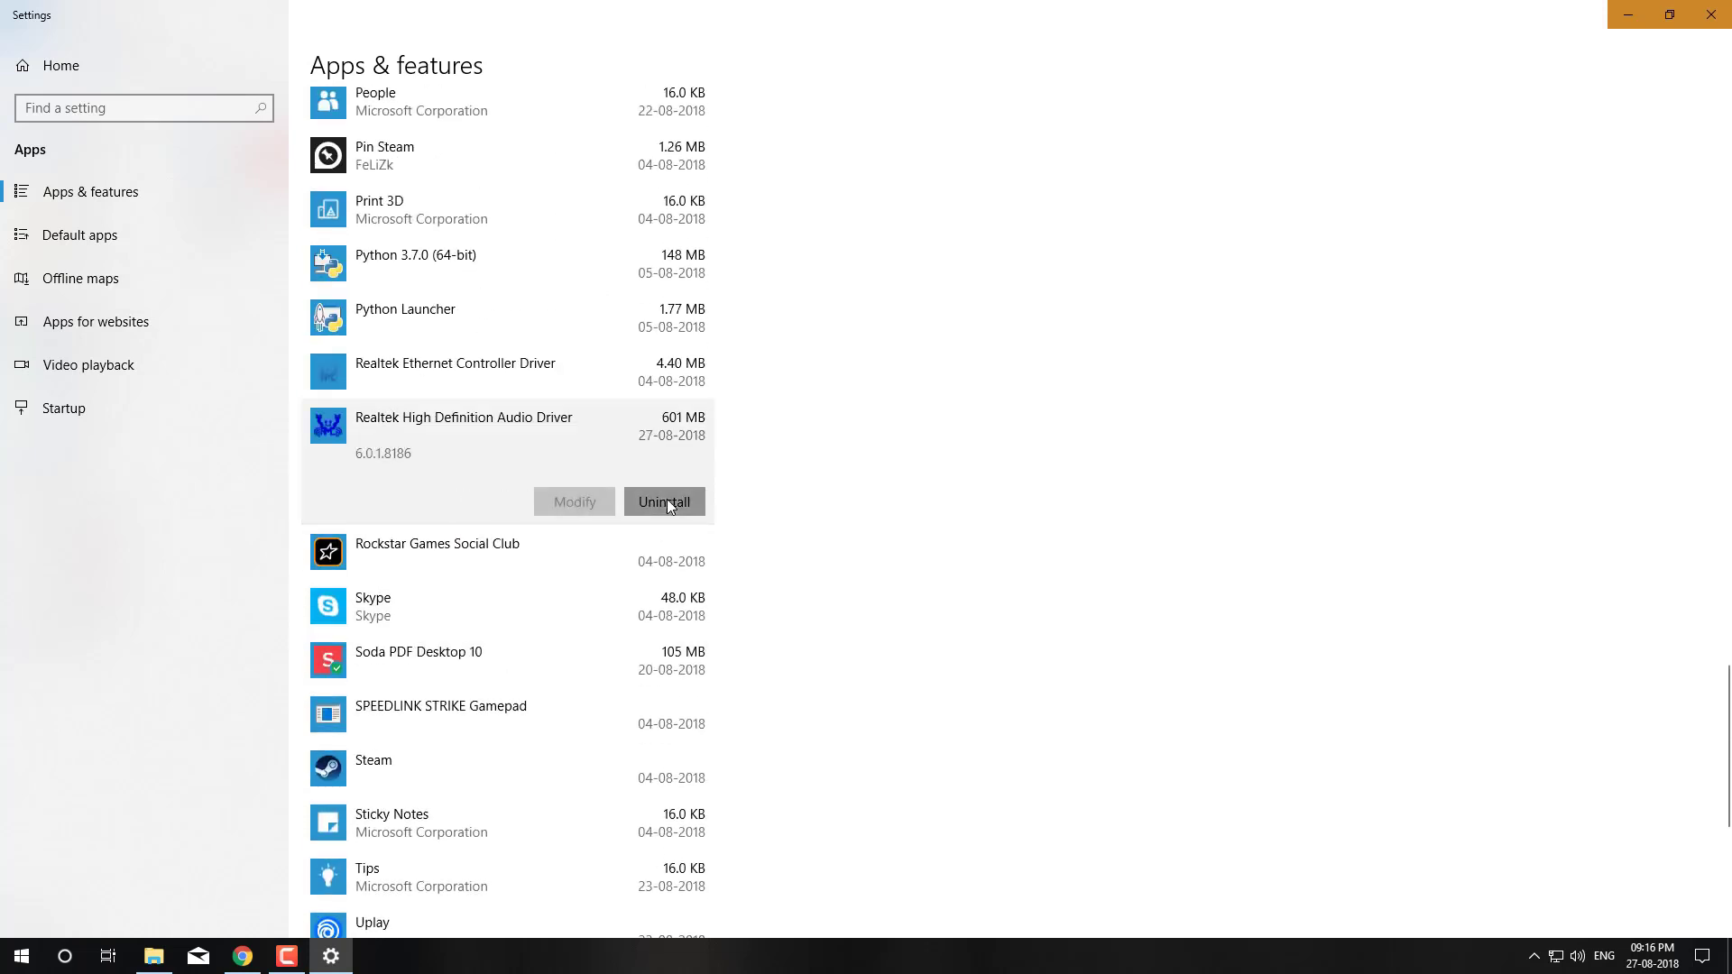
- Fully remove Realtek High Definition Audio Driver 6.0.1.8186 and restart the PC now
click(664, 501)
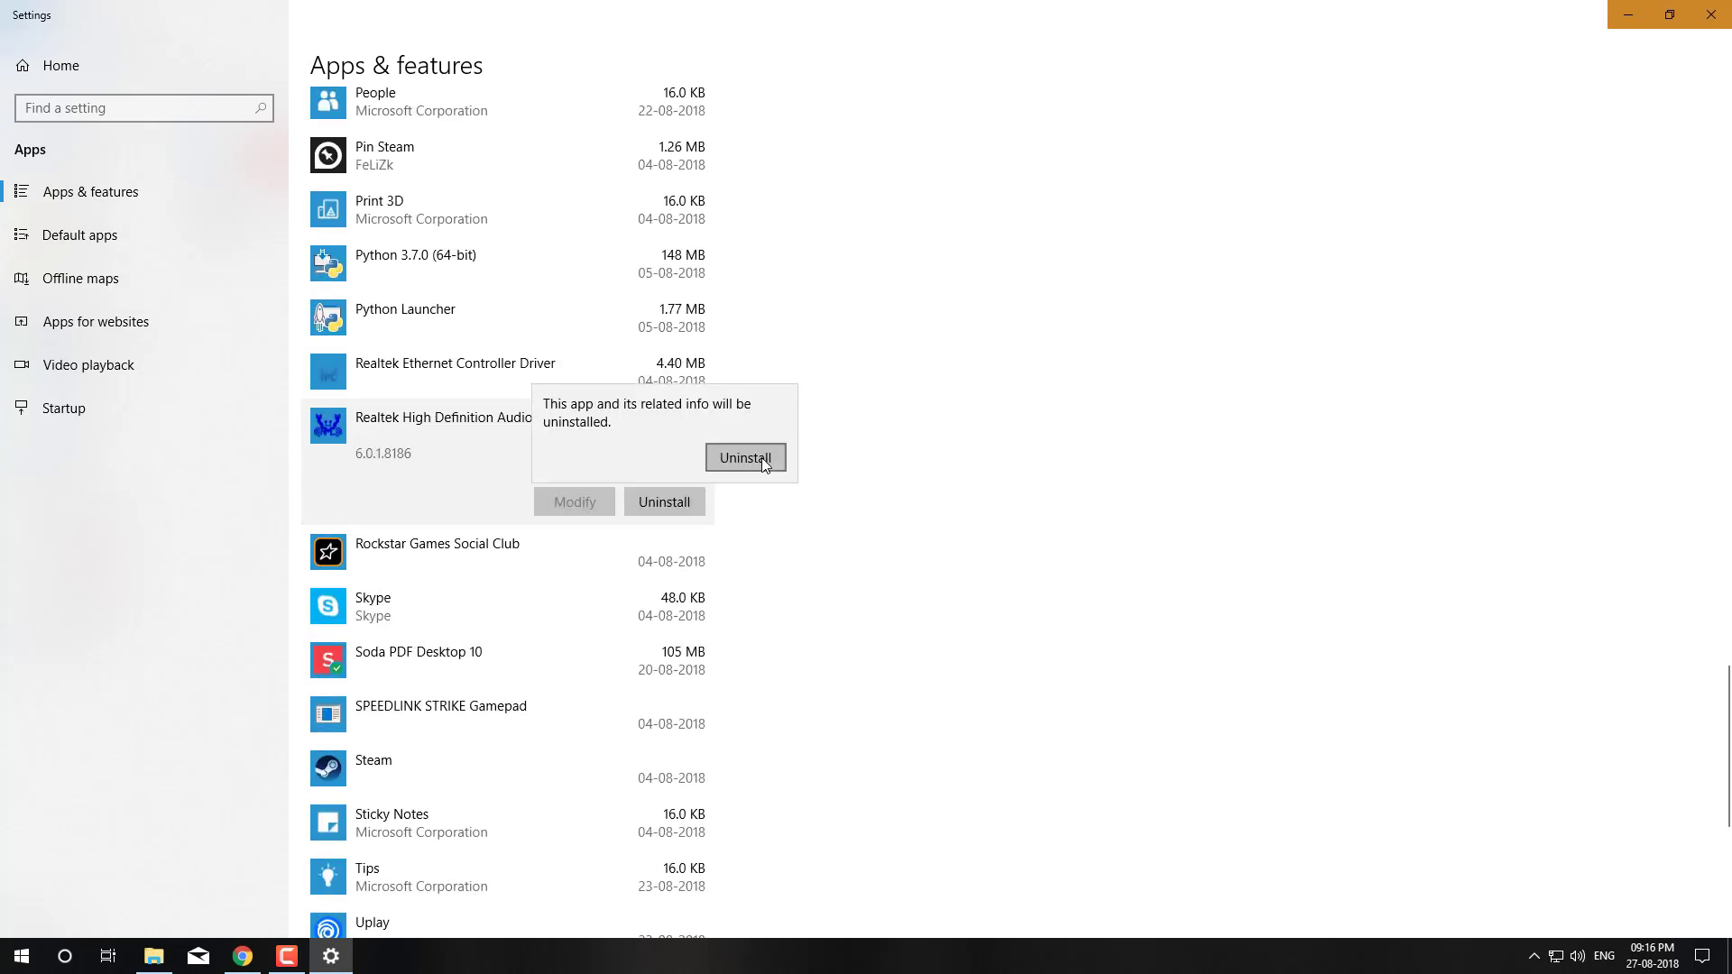
click(745, 457)
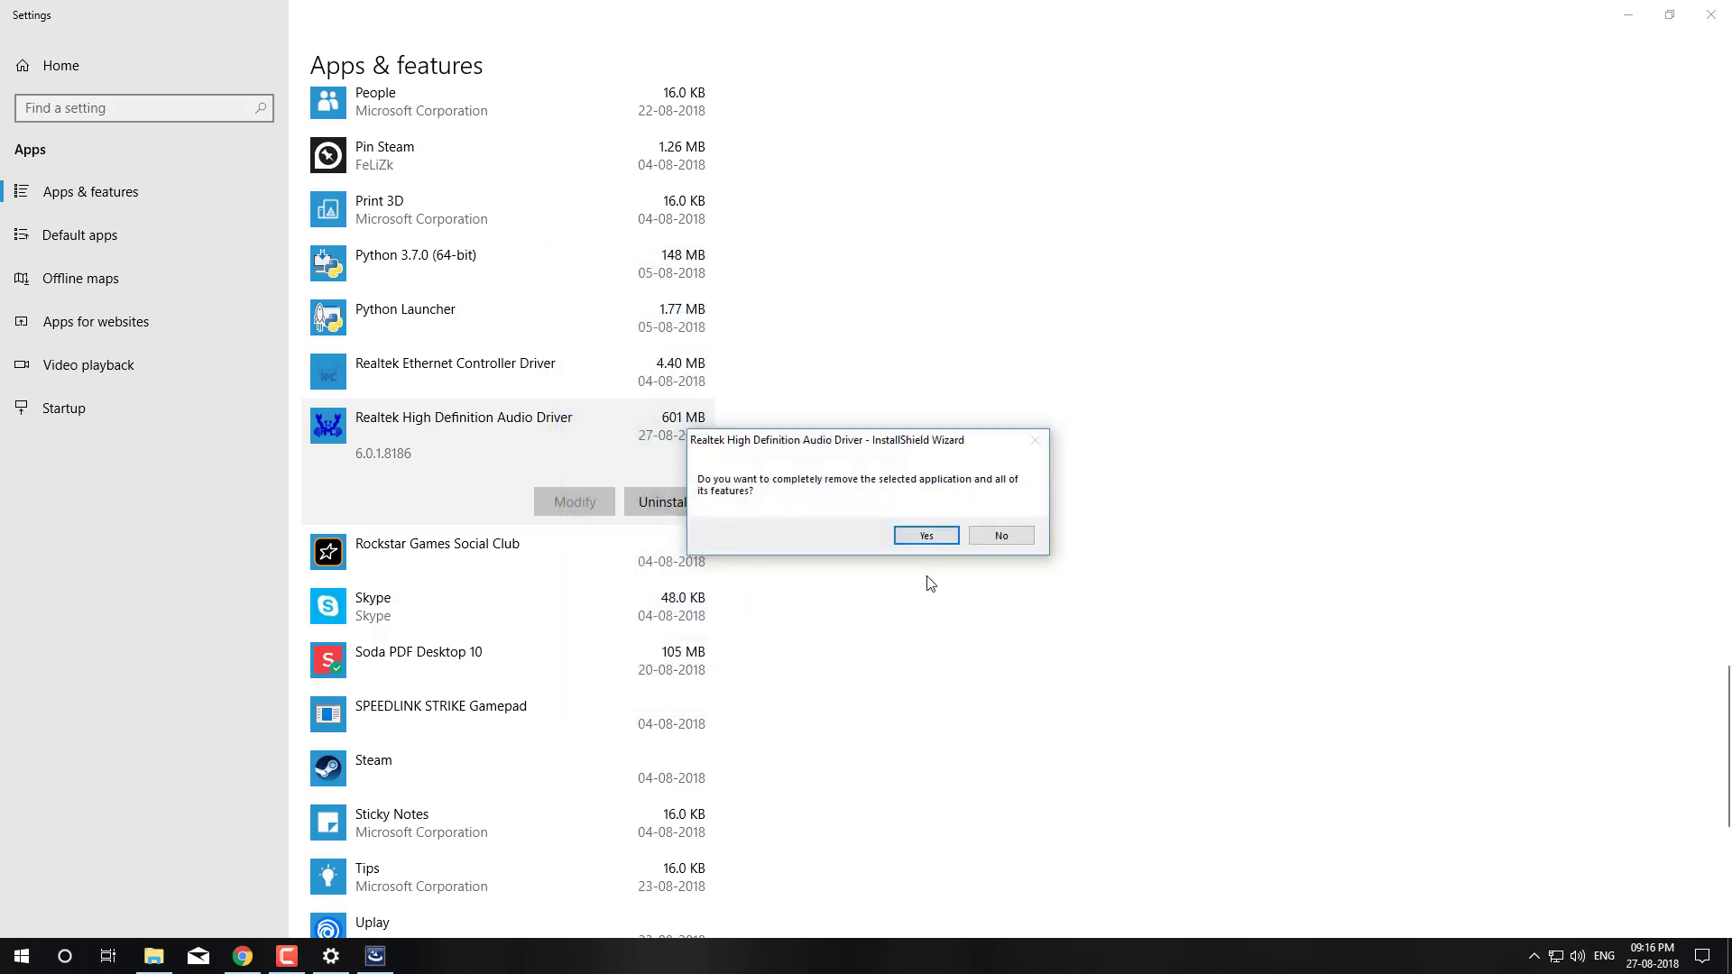
click(926, 535)
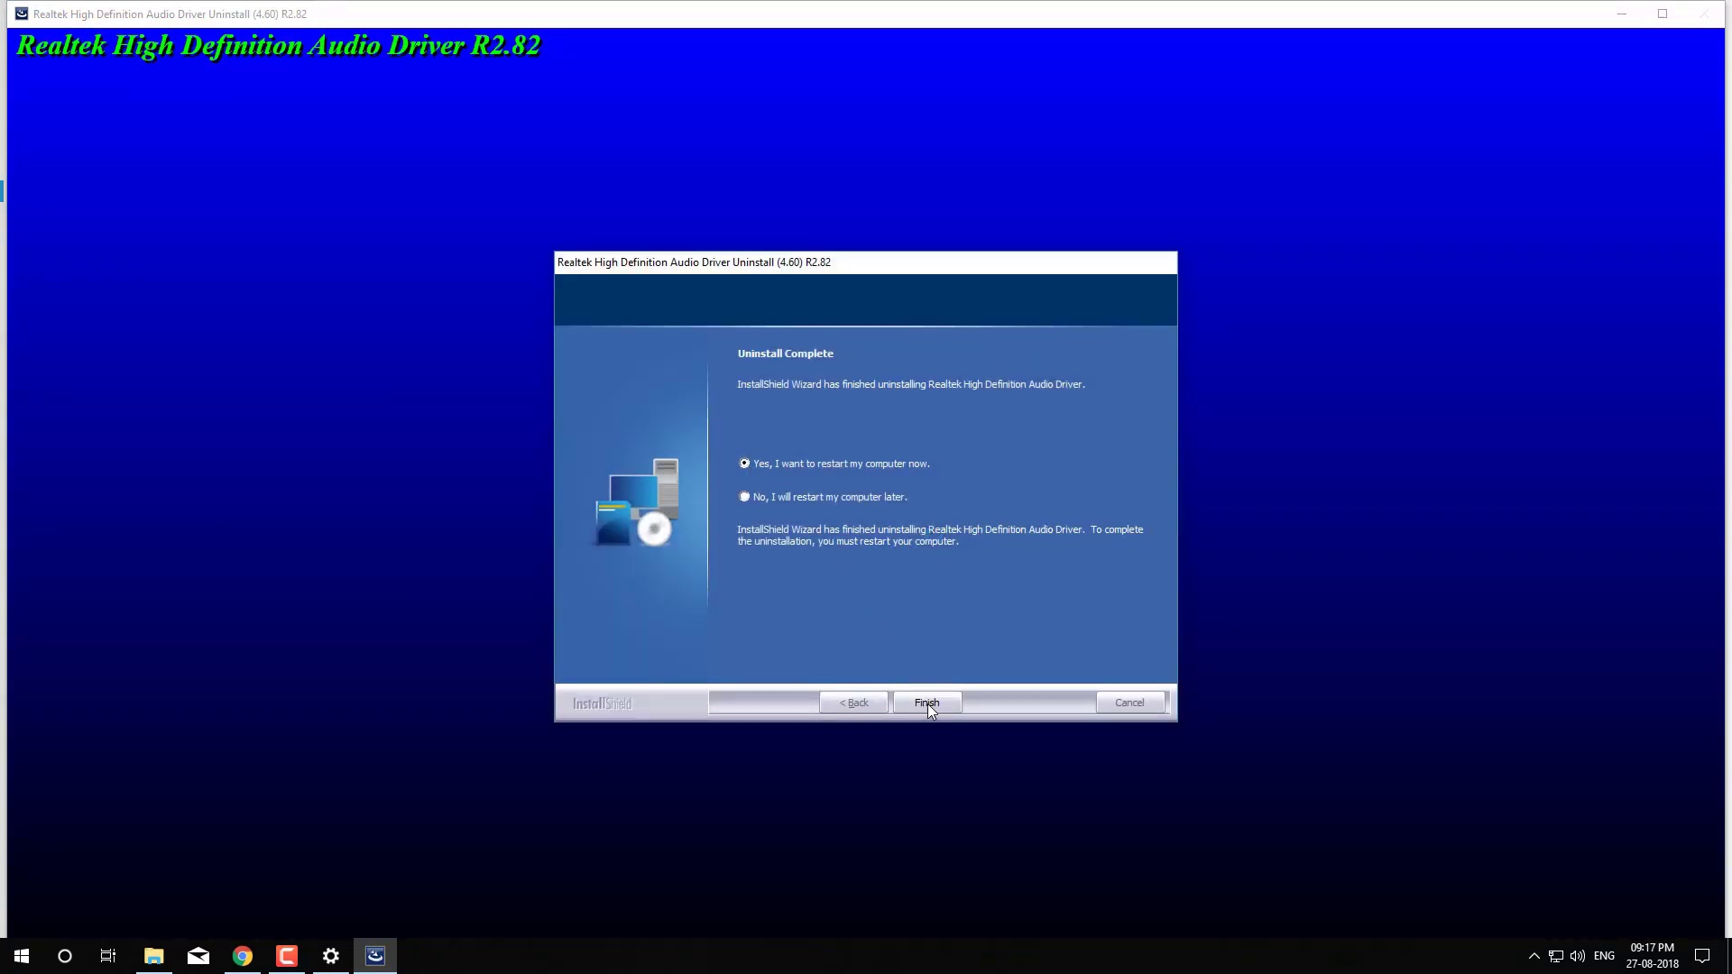
click(926, 703)
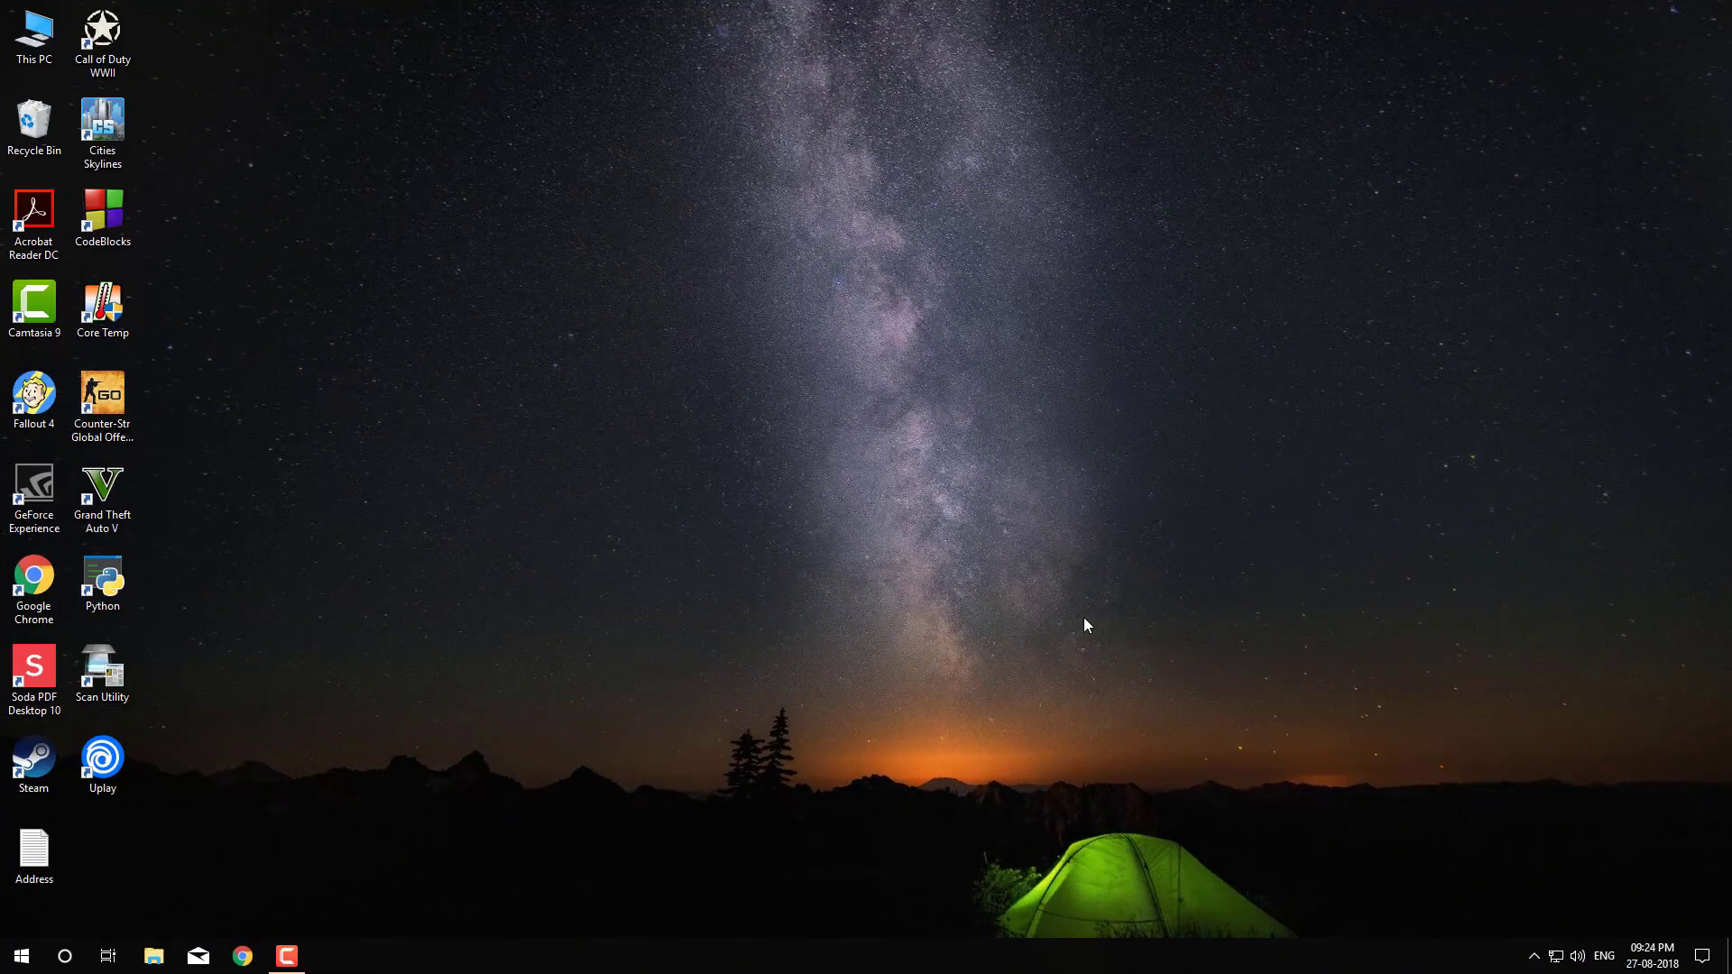
mouse_move(846, 479)
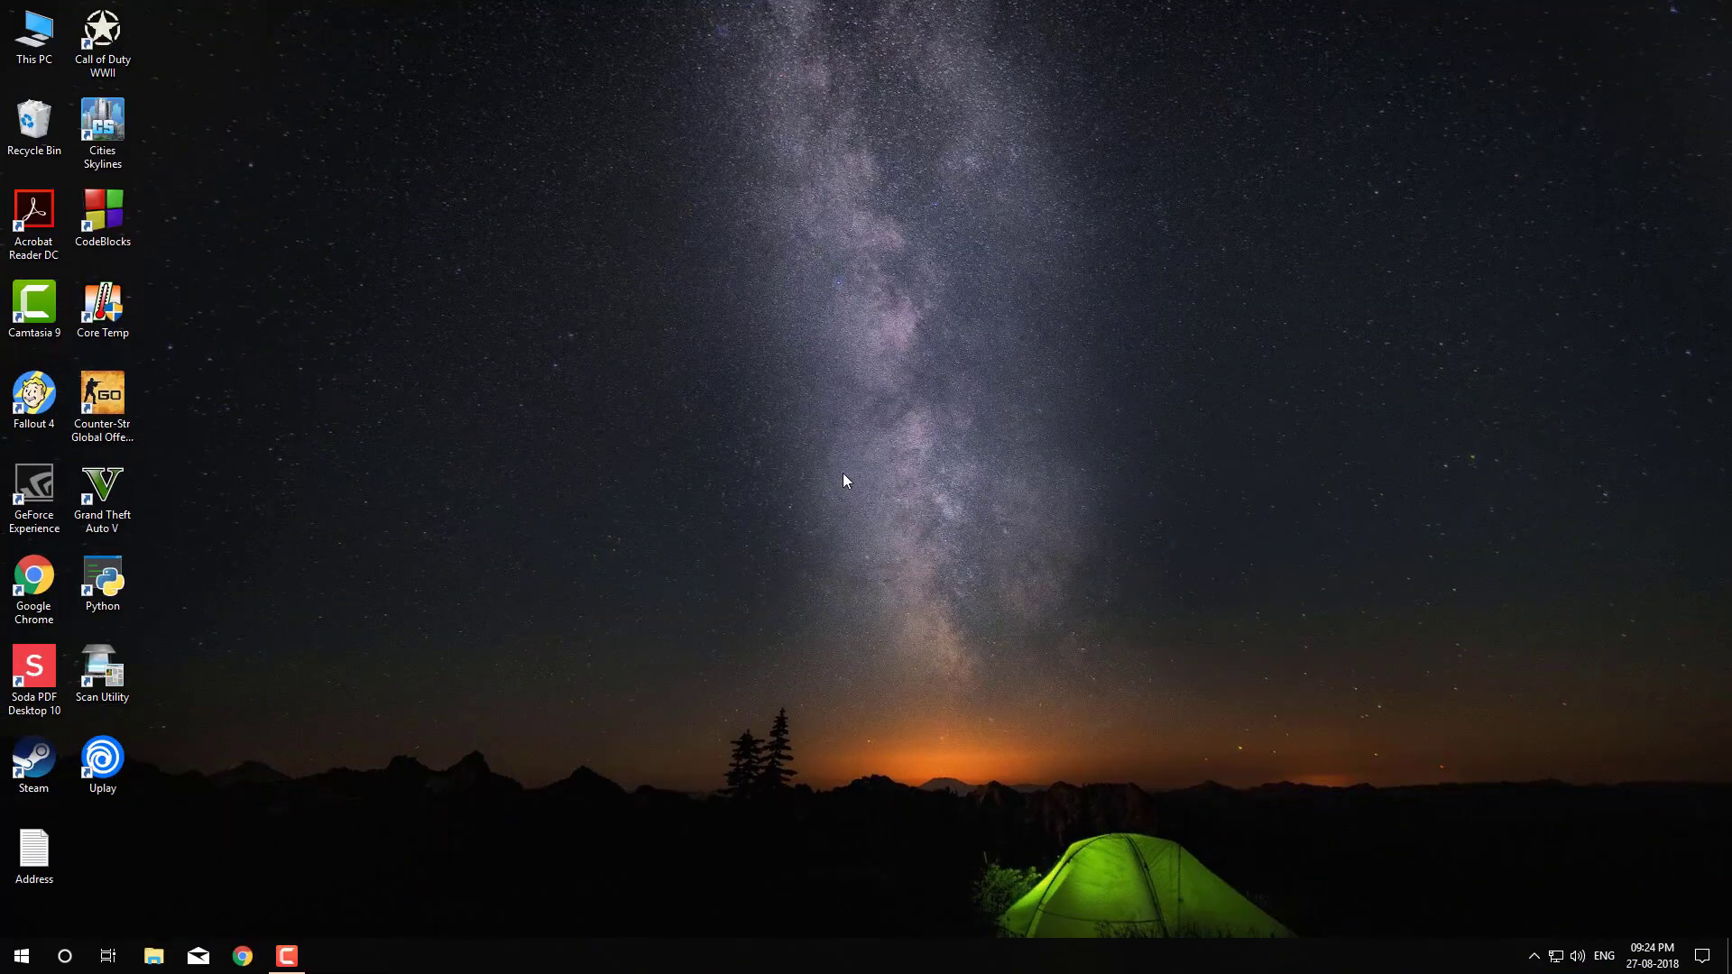
mouse_move(410, 747)
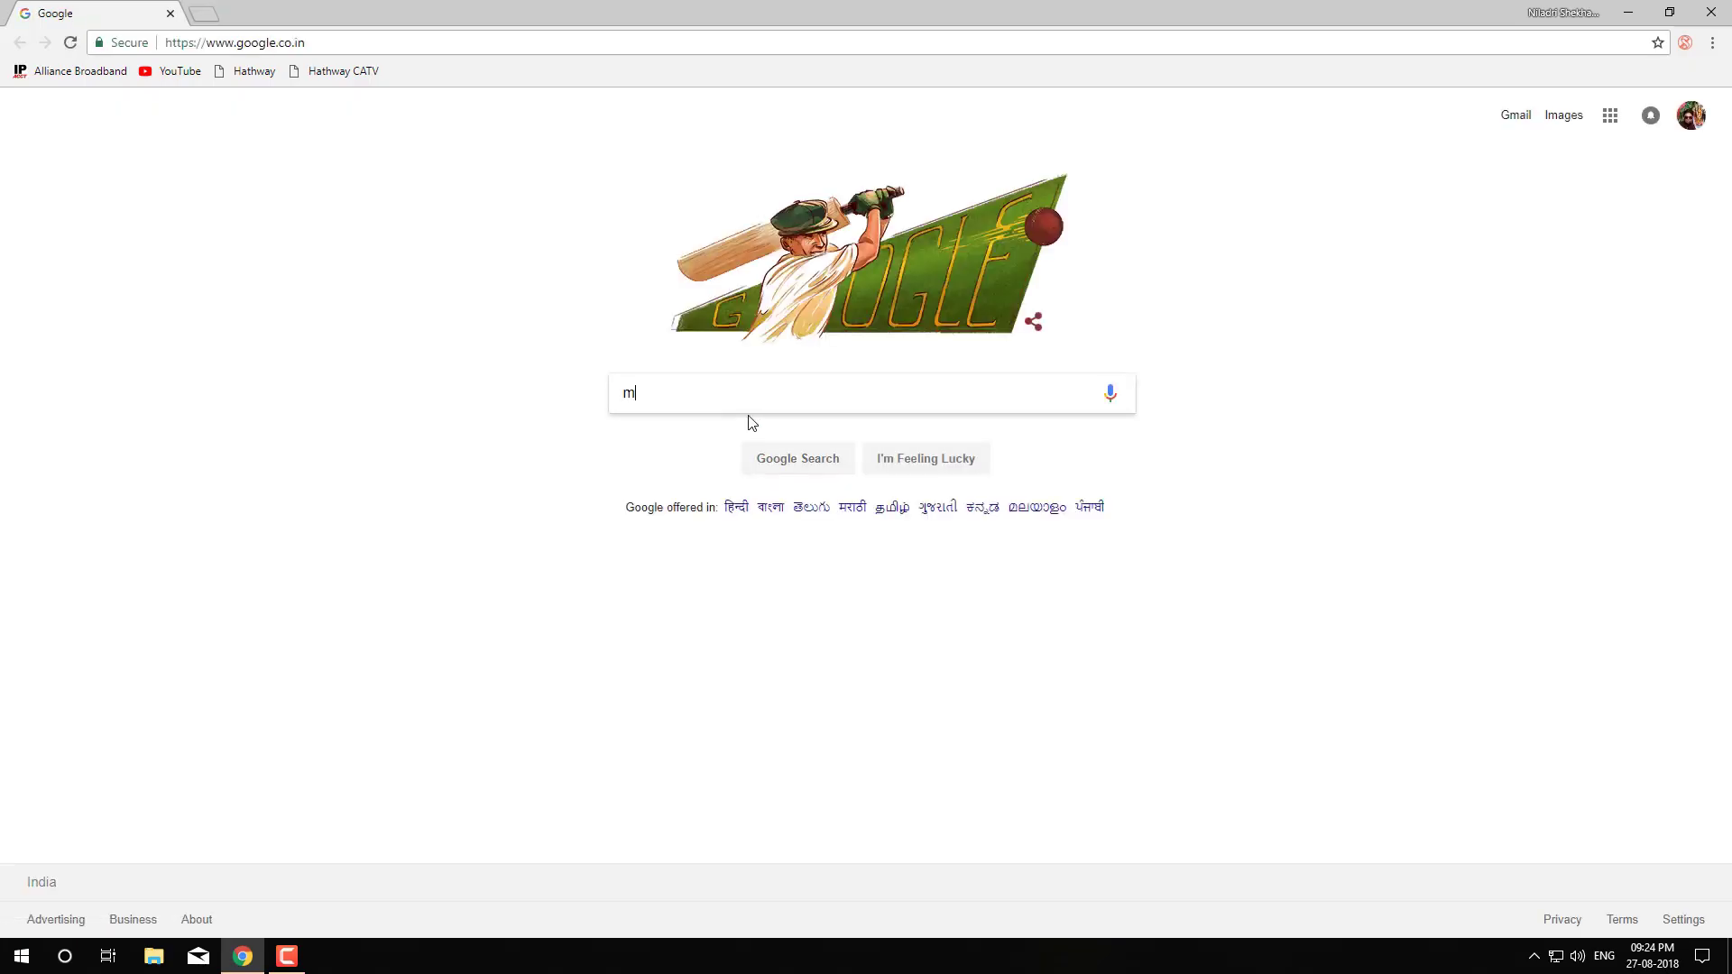
- Download the Win10 64 Realtek HD audio driver from MSI's B85M-E45 support page
text(si b85m-e45)
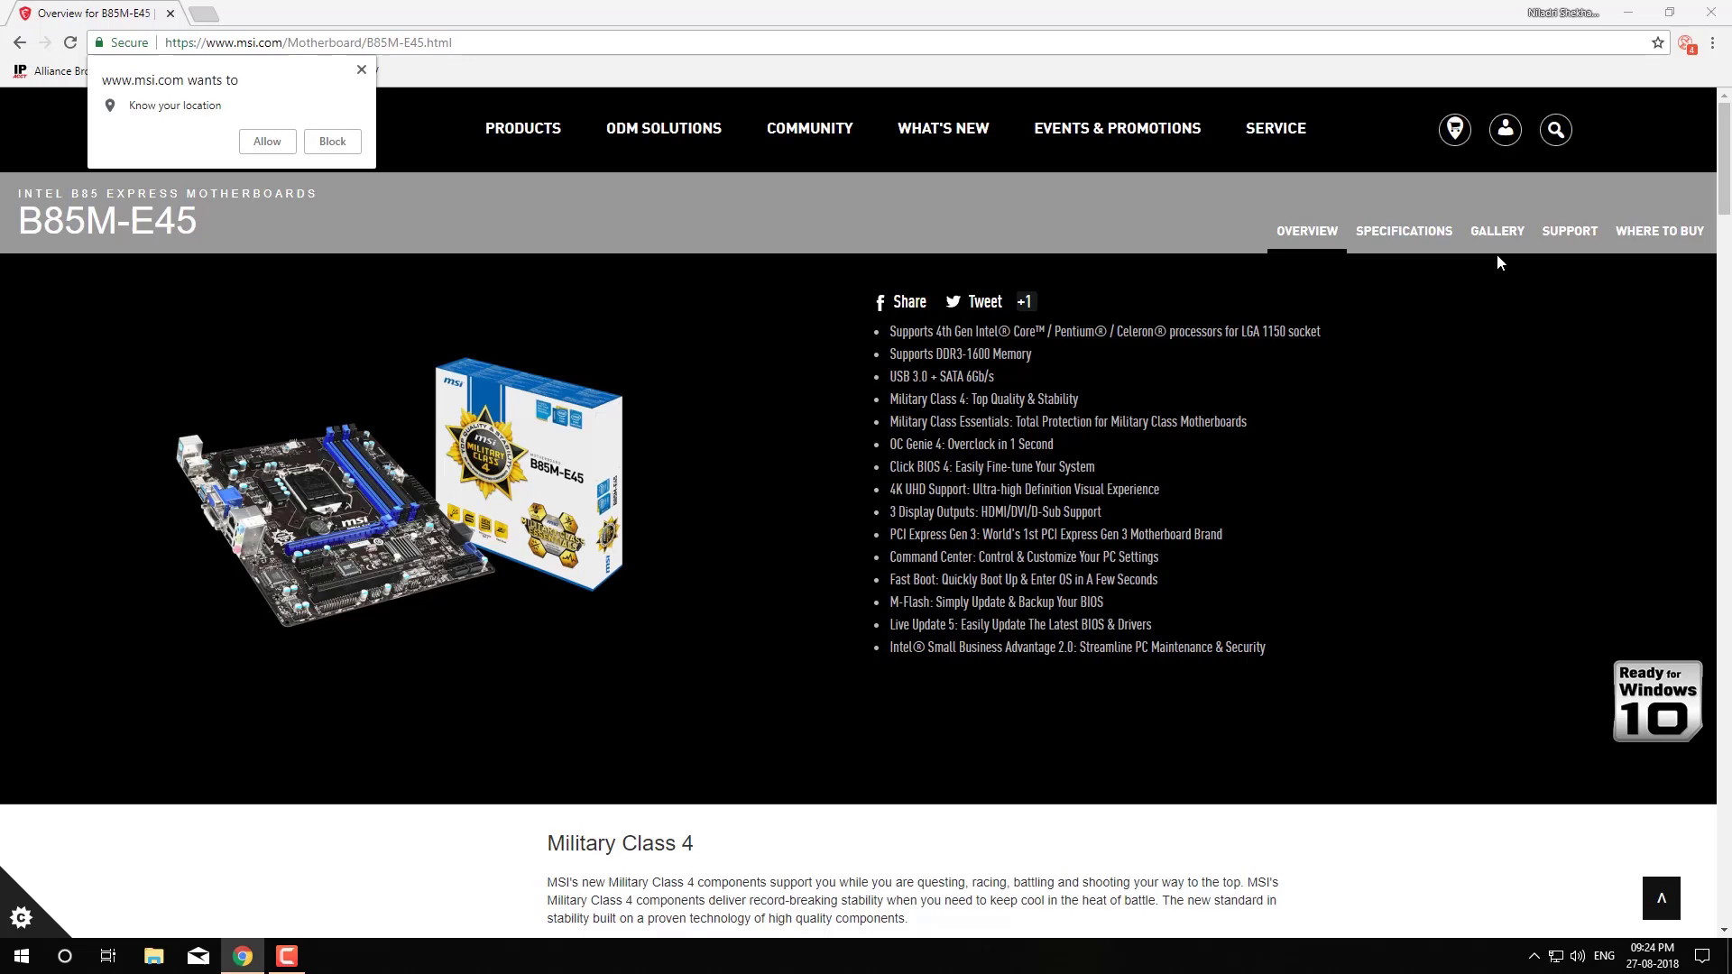
mouse_move(1570, 241)
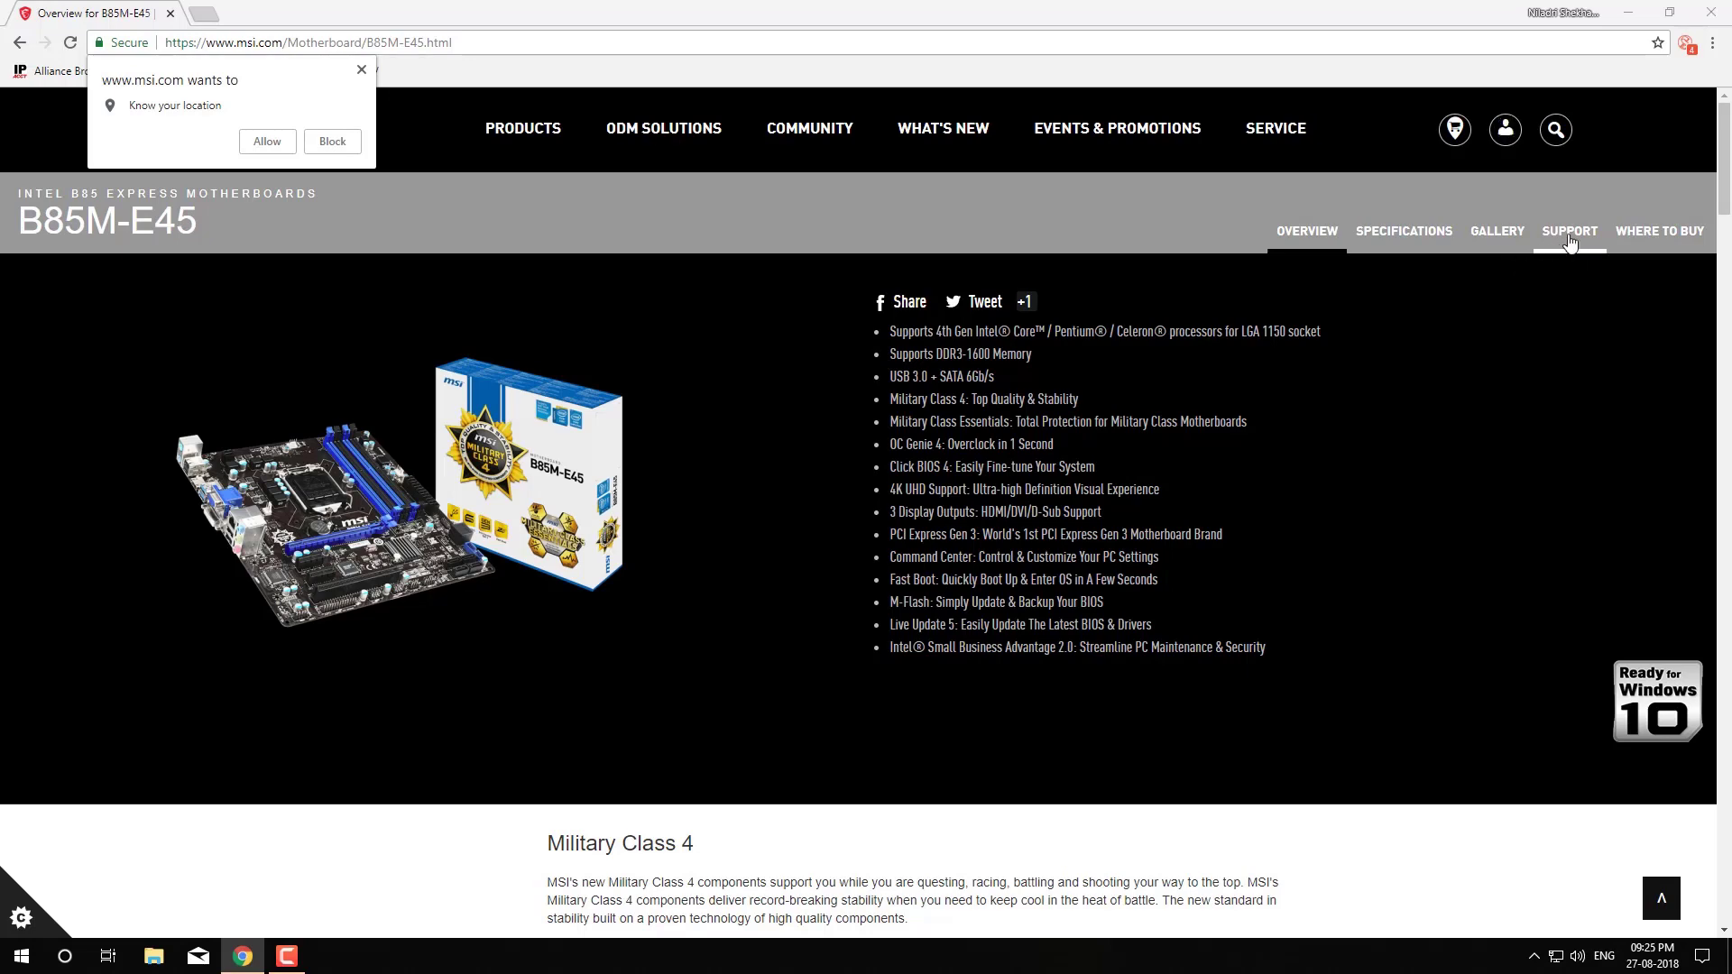
click(1570, 231)
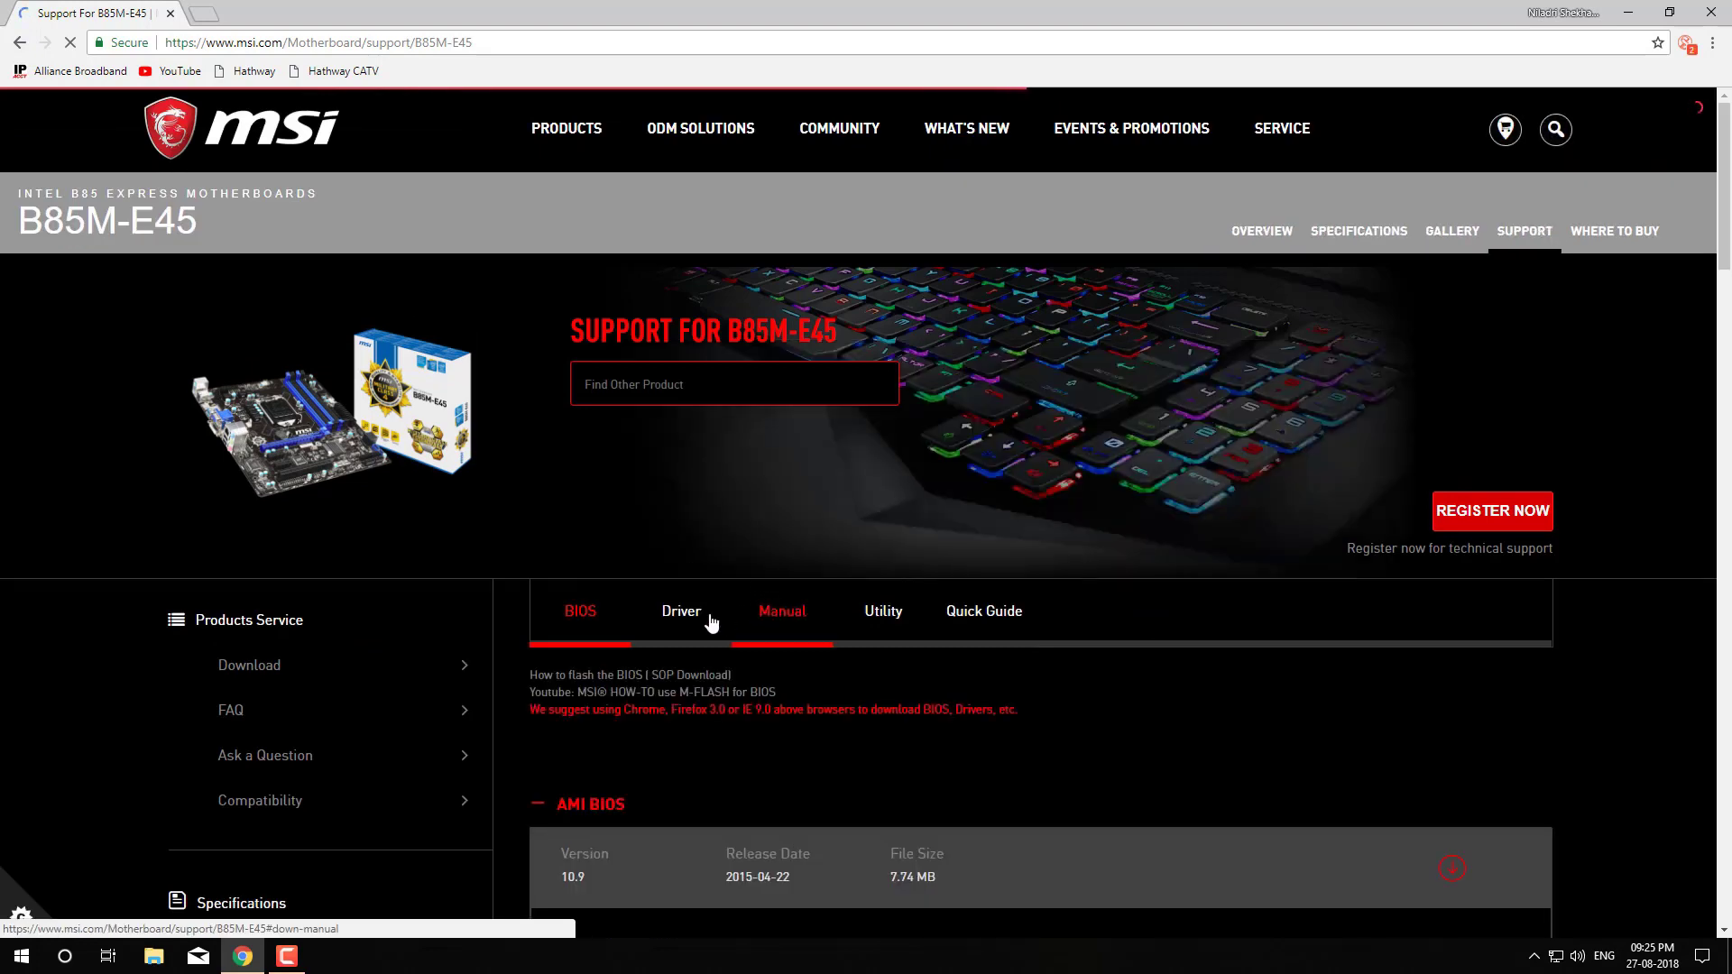
click(681, 610)
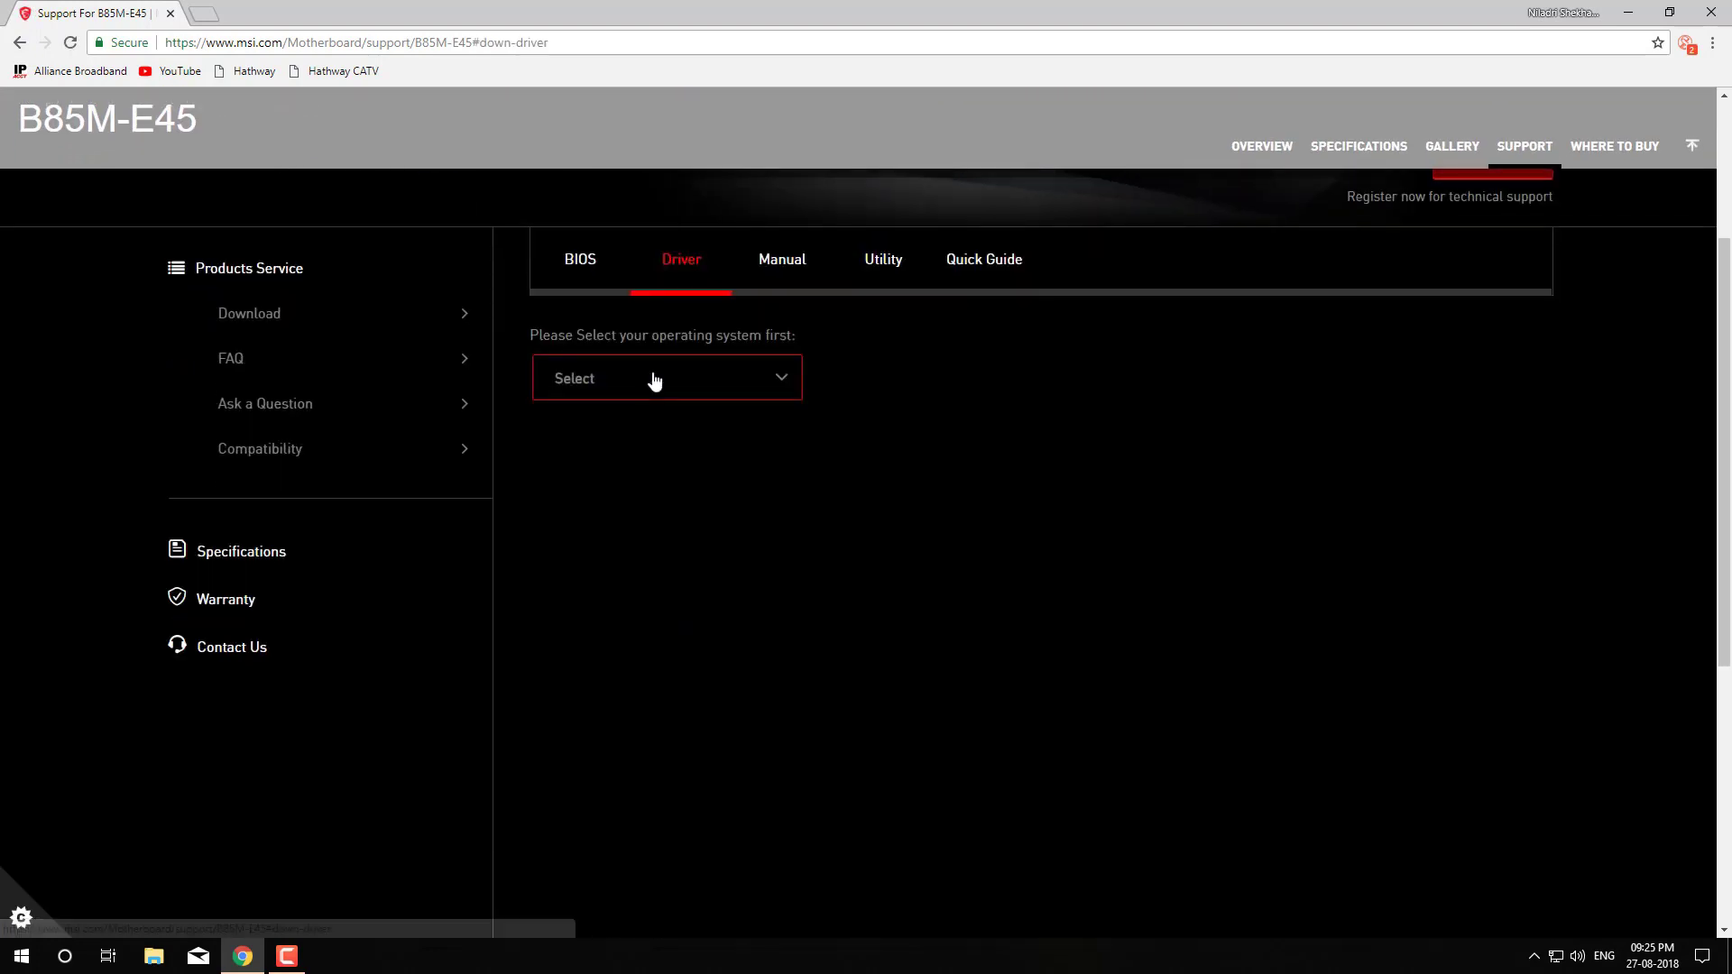
click(667, 378)
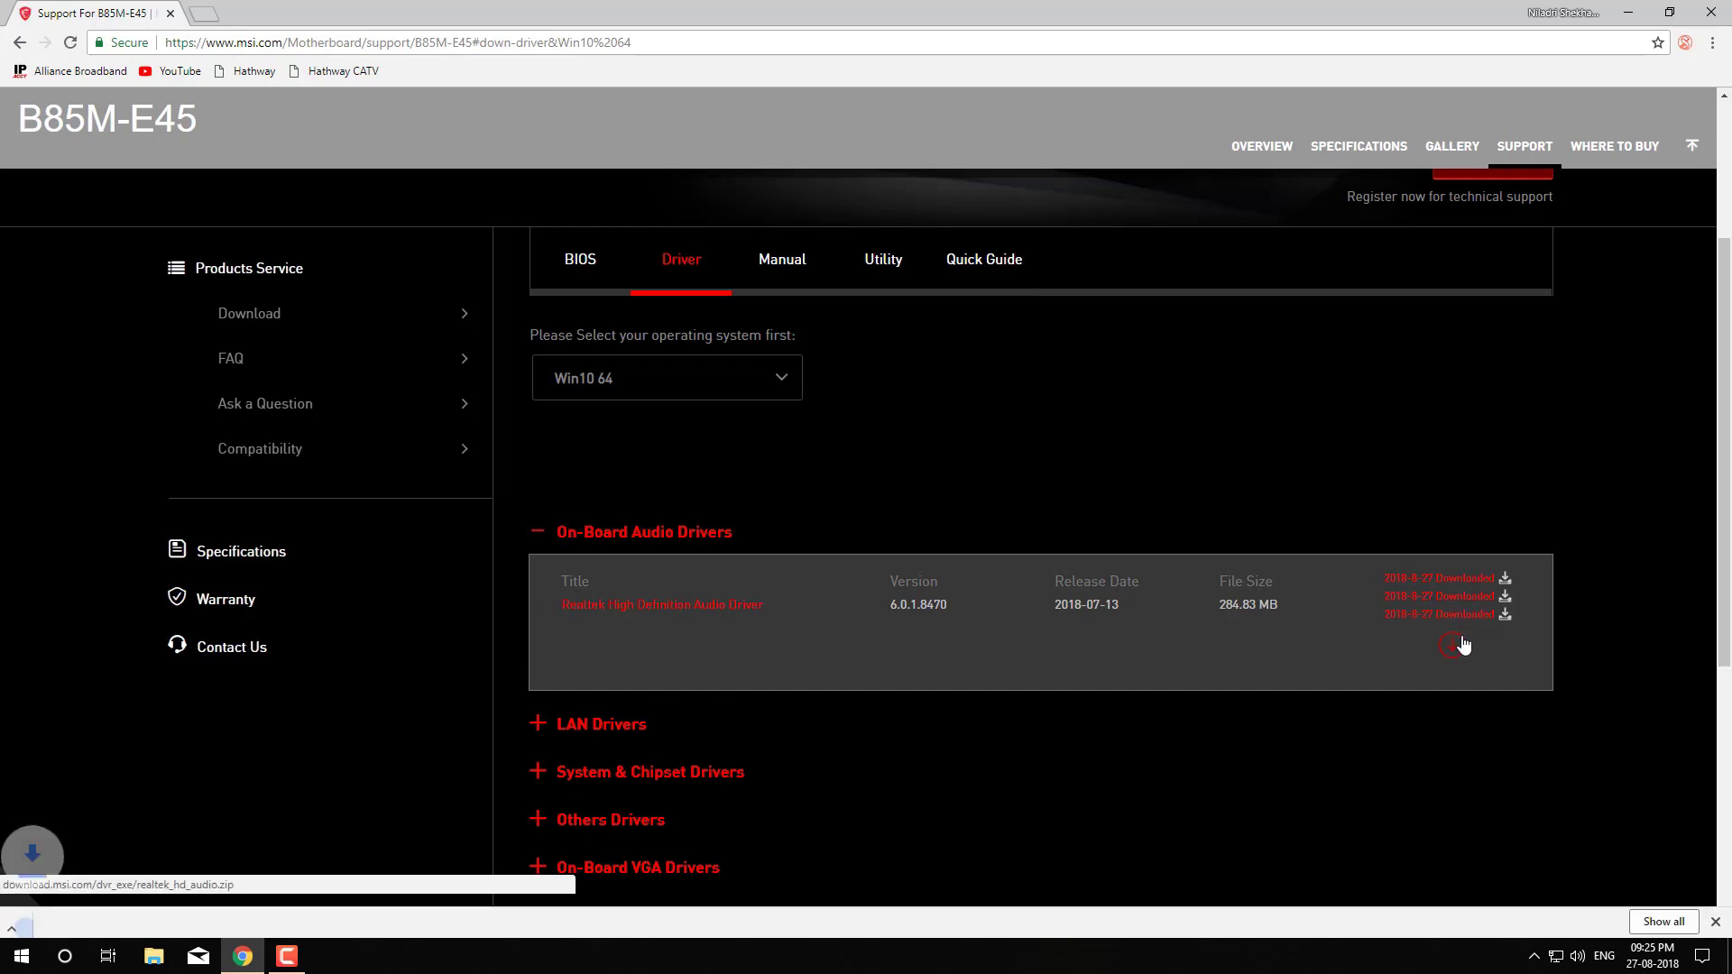
click(1453, 646)
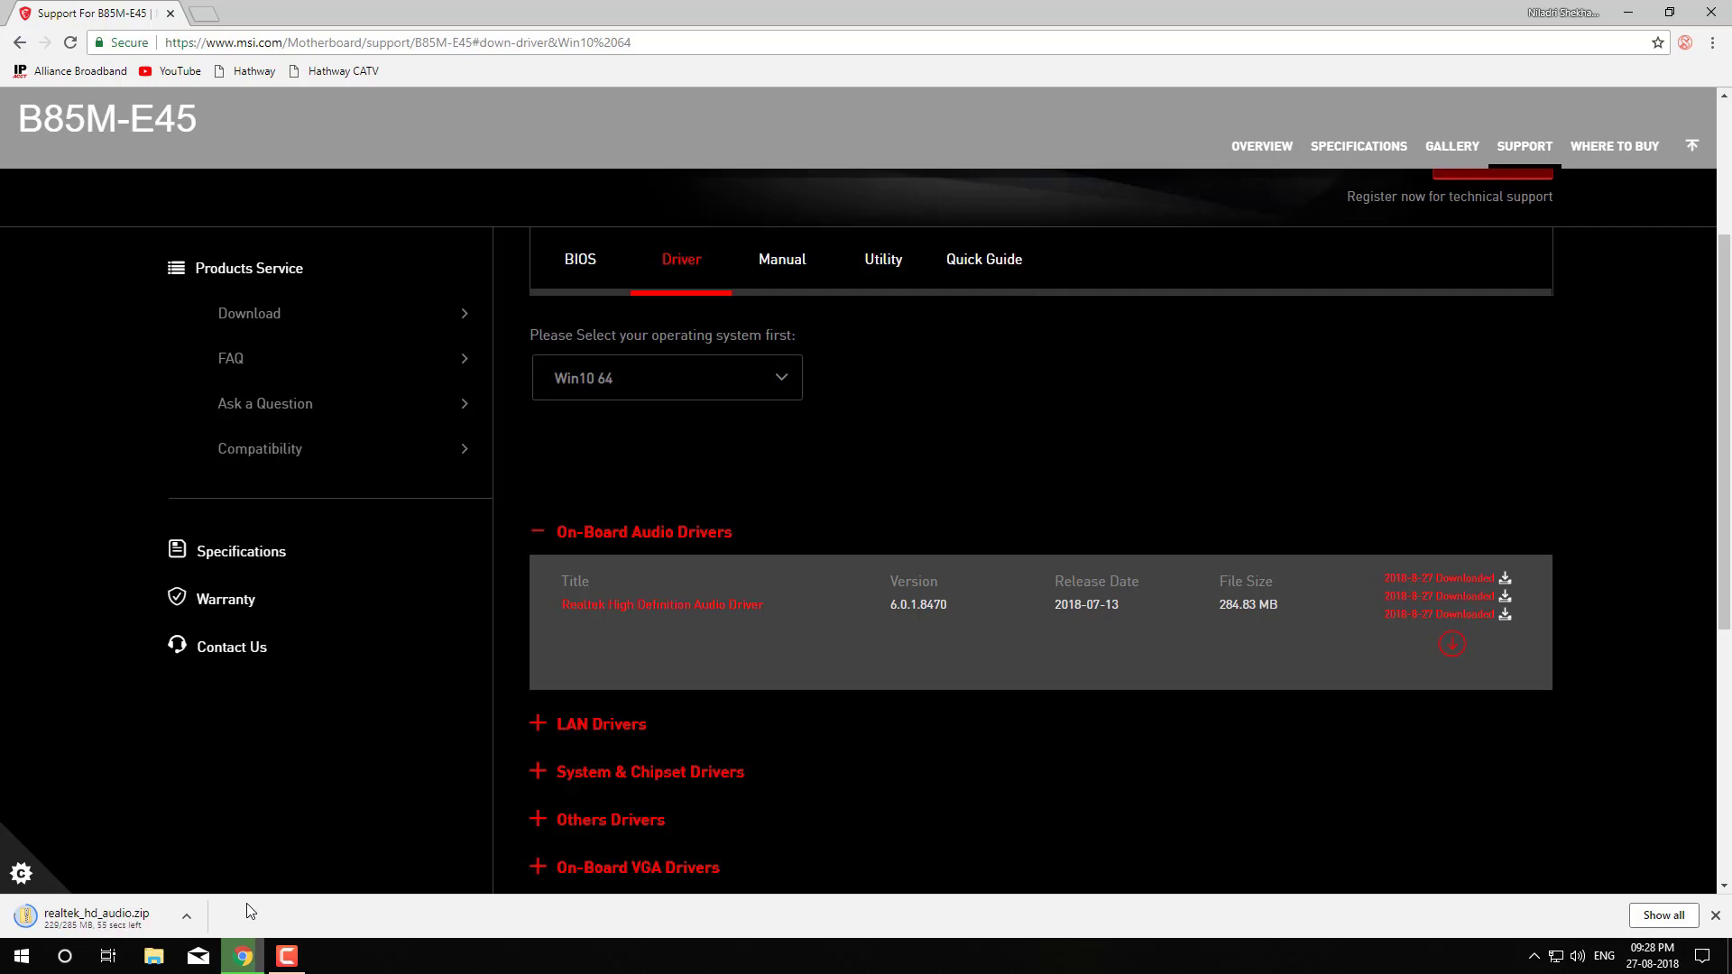
- Show the finished realtek_hd_audio.zip download in the Downloads folder
click(154, 957)
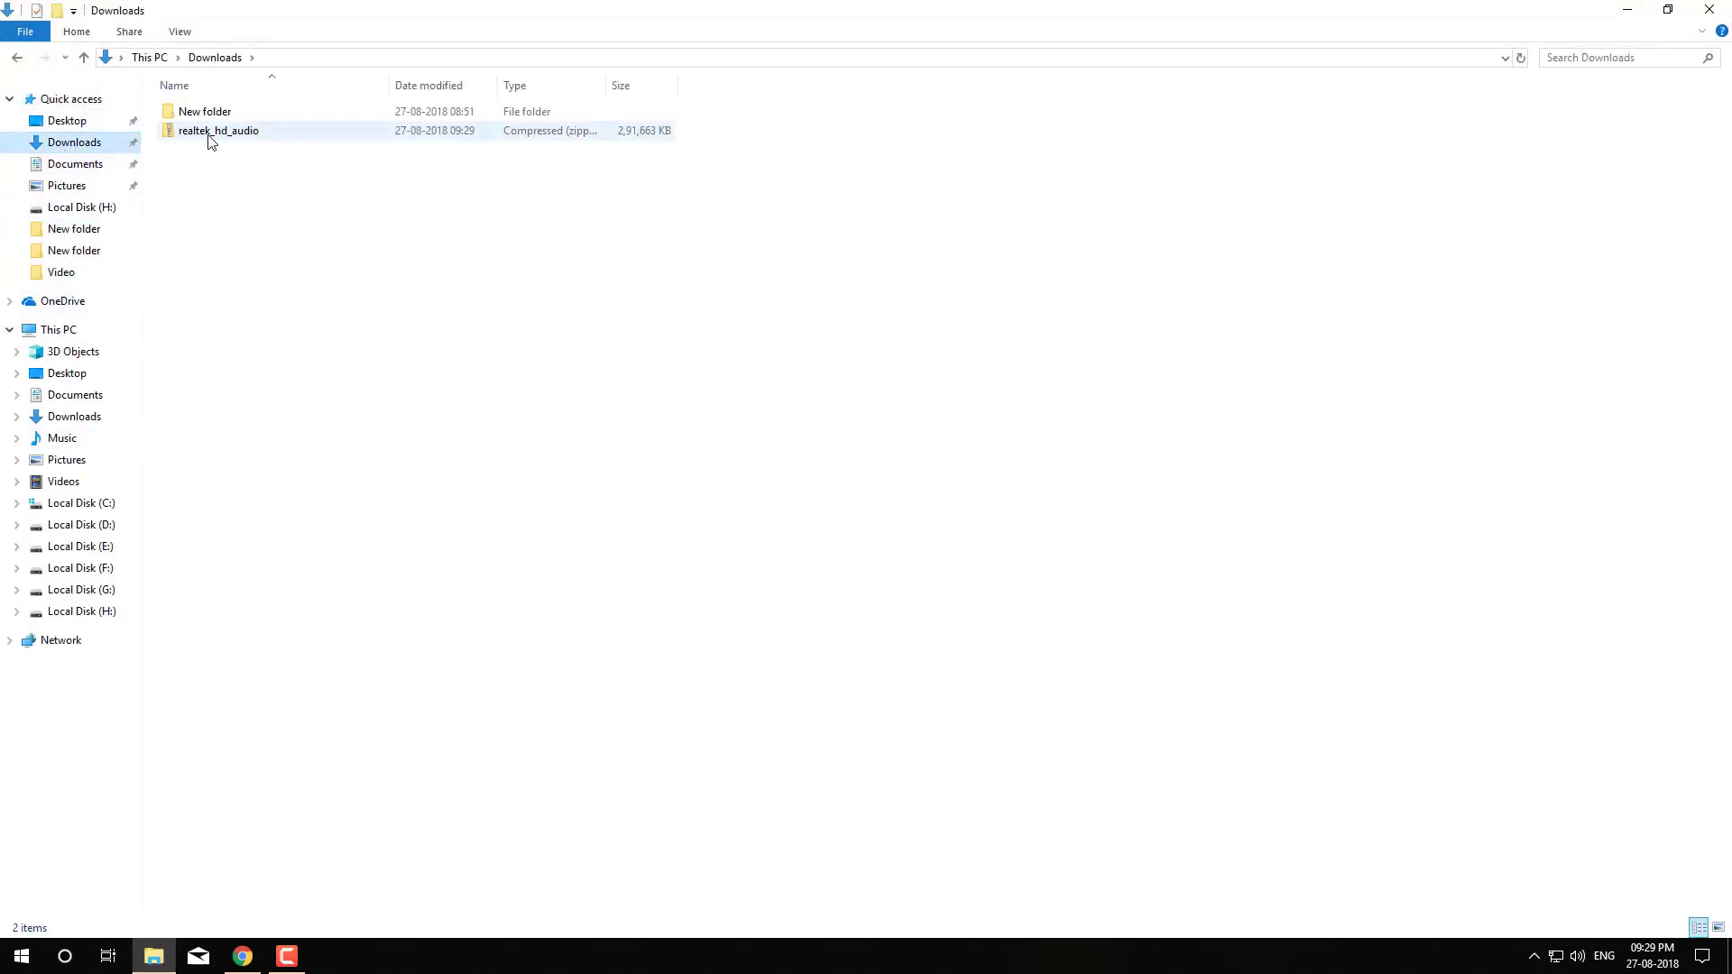
- Extract realtek_hd_audio.zip into Downloads and open the HD 6.0.1.8470 folder
click(218, 130)
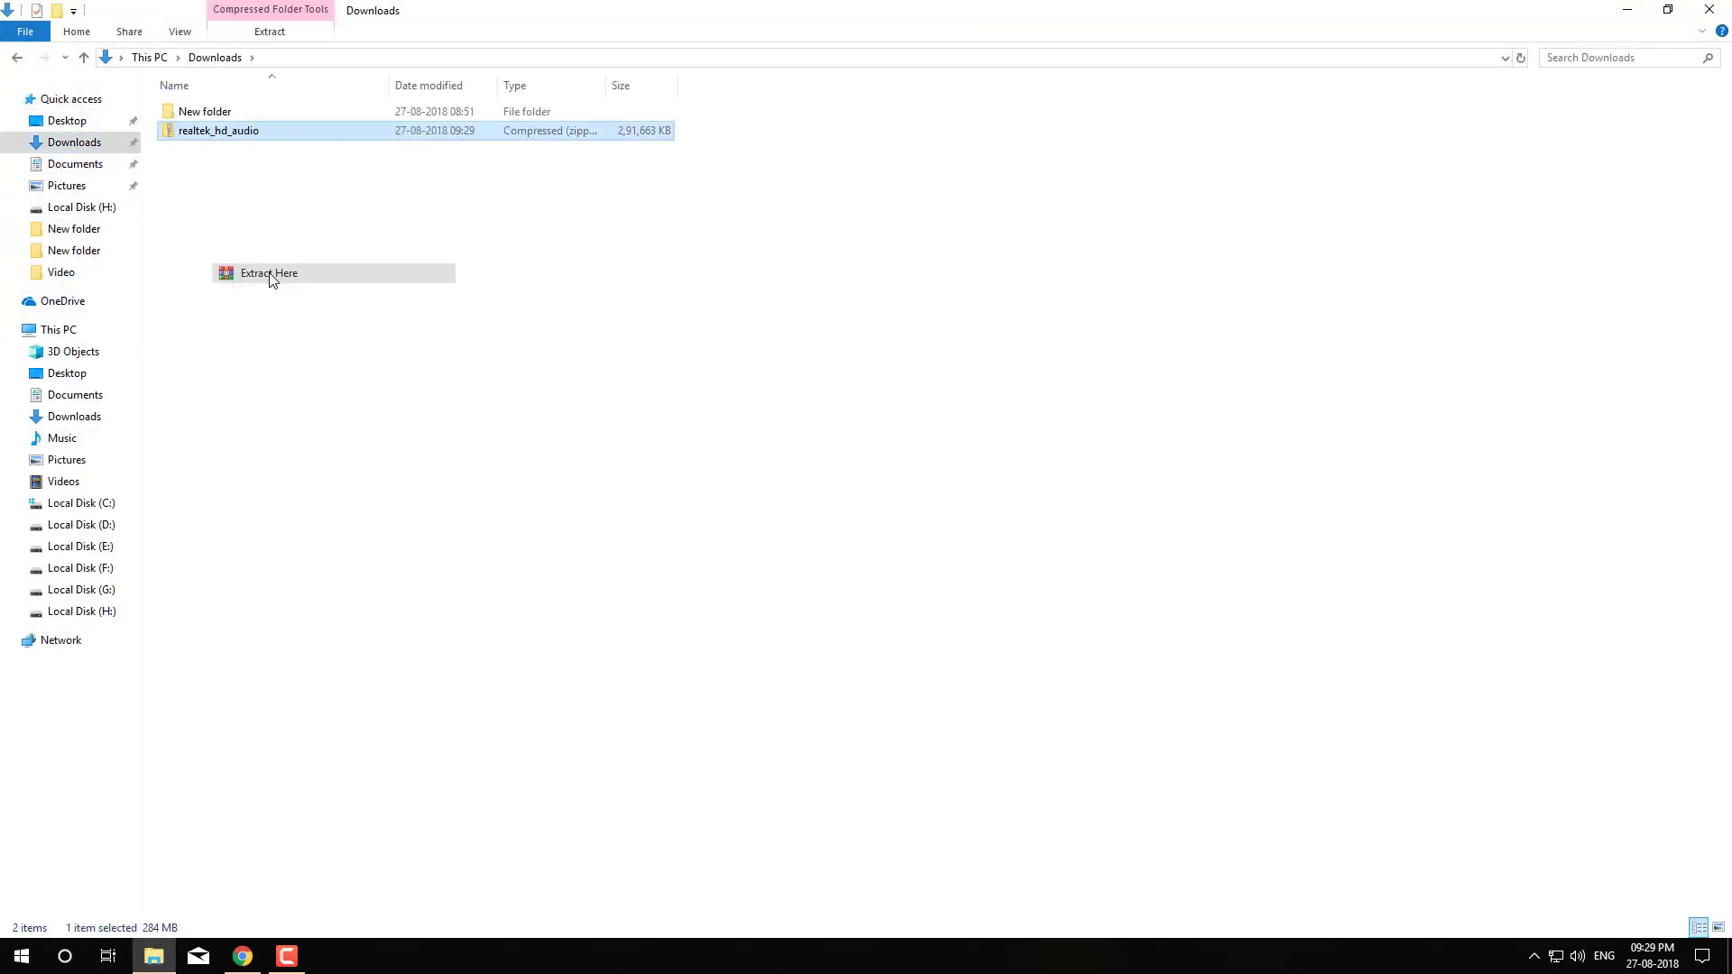
click(269, 272)
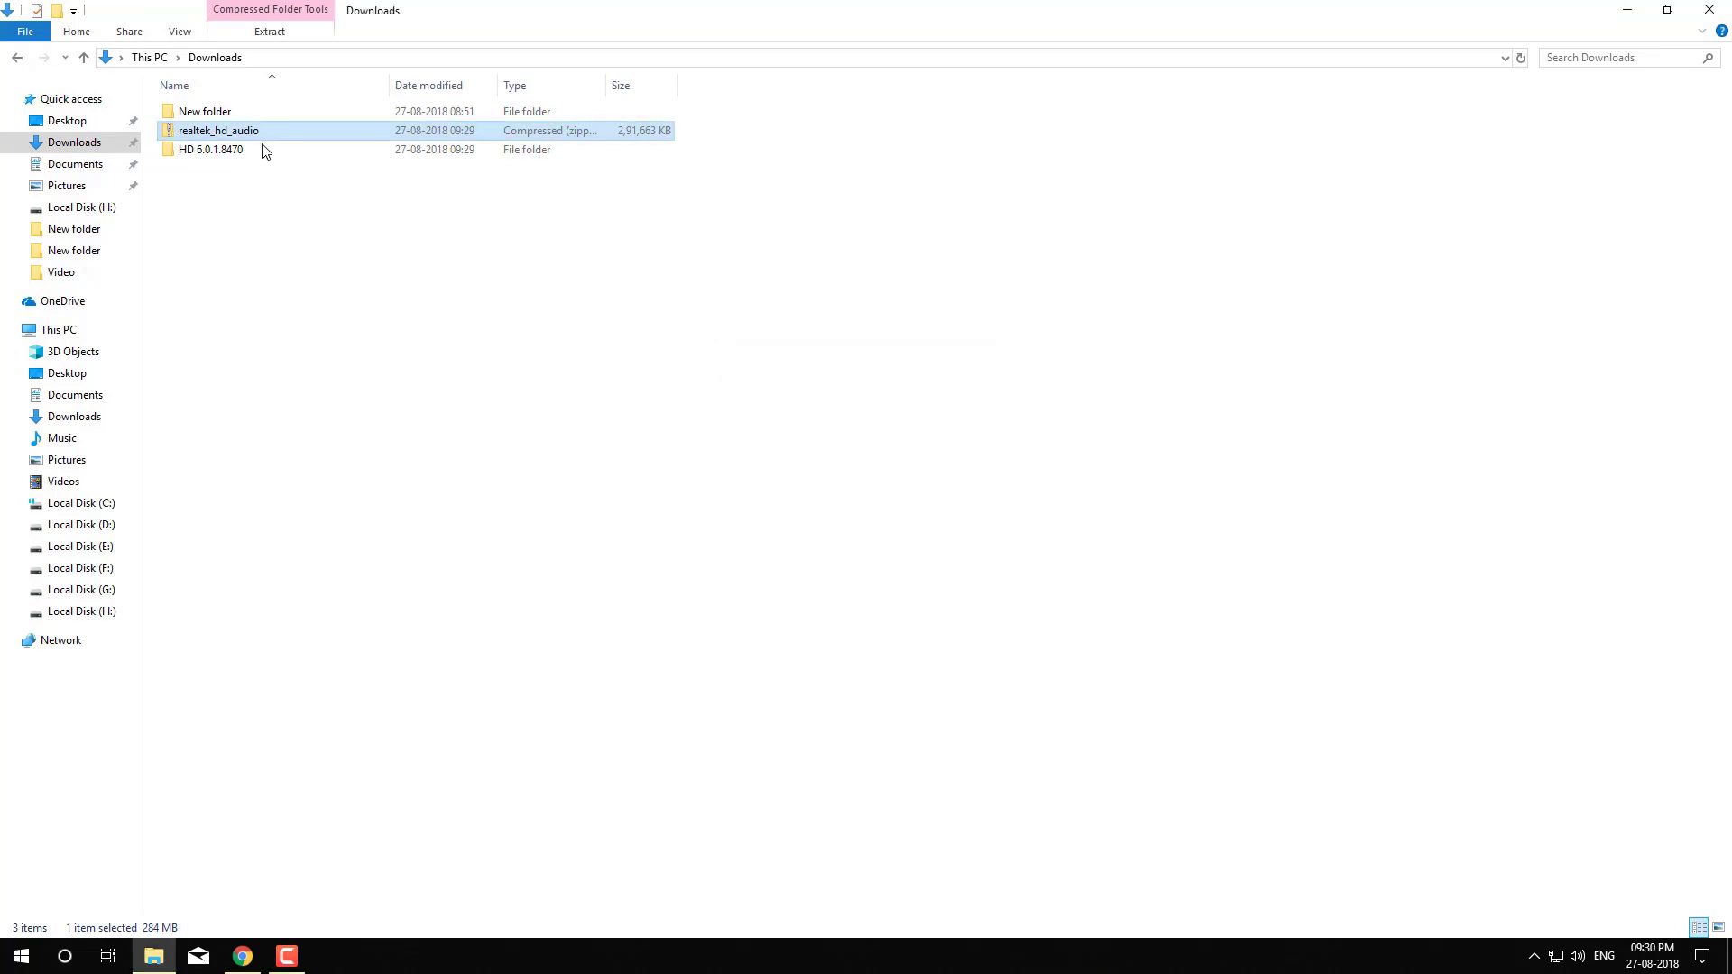
double_click(209, 149)
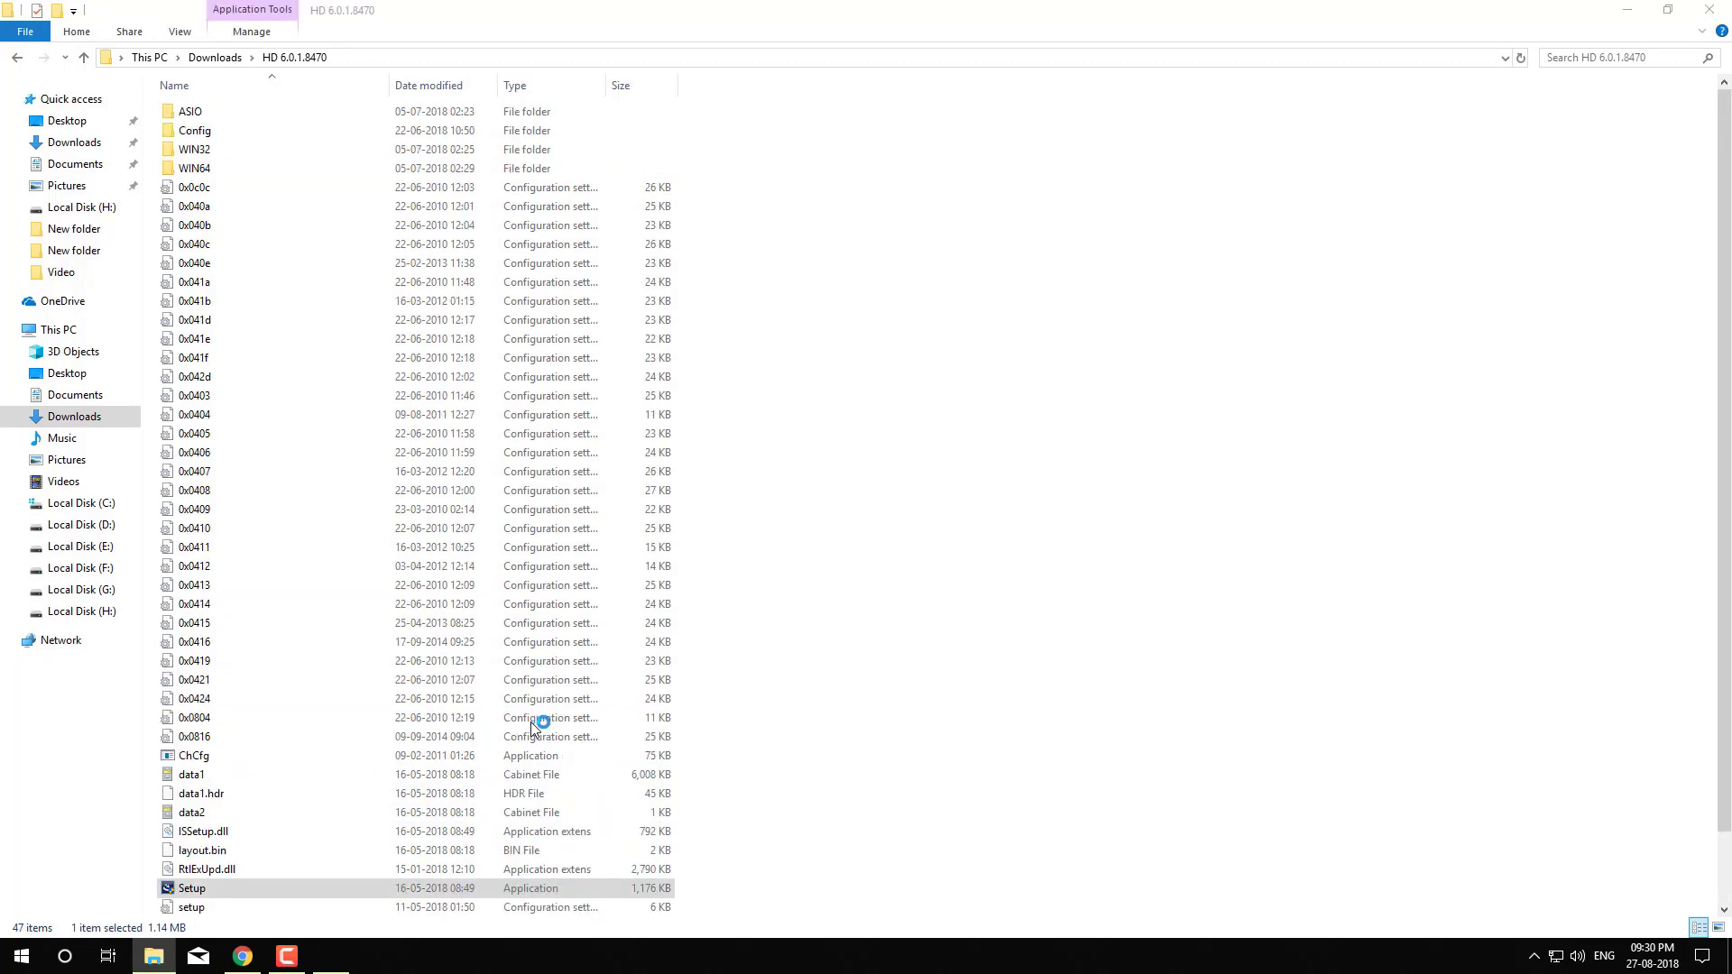
- Install Realtek HD Audio Driver 6.0.1.8470 via Setup and restart now
double_click(191, 888)
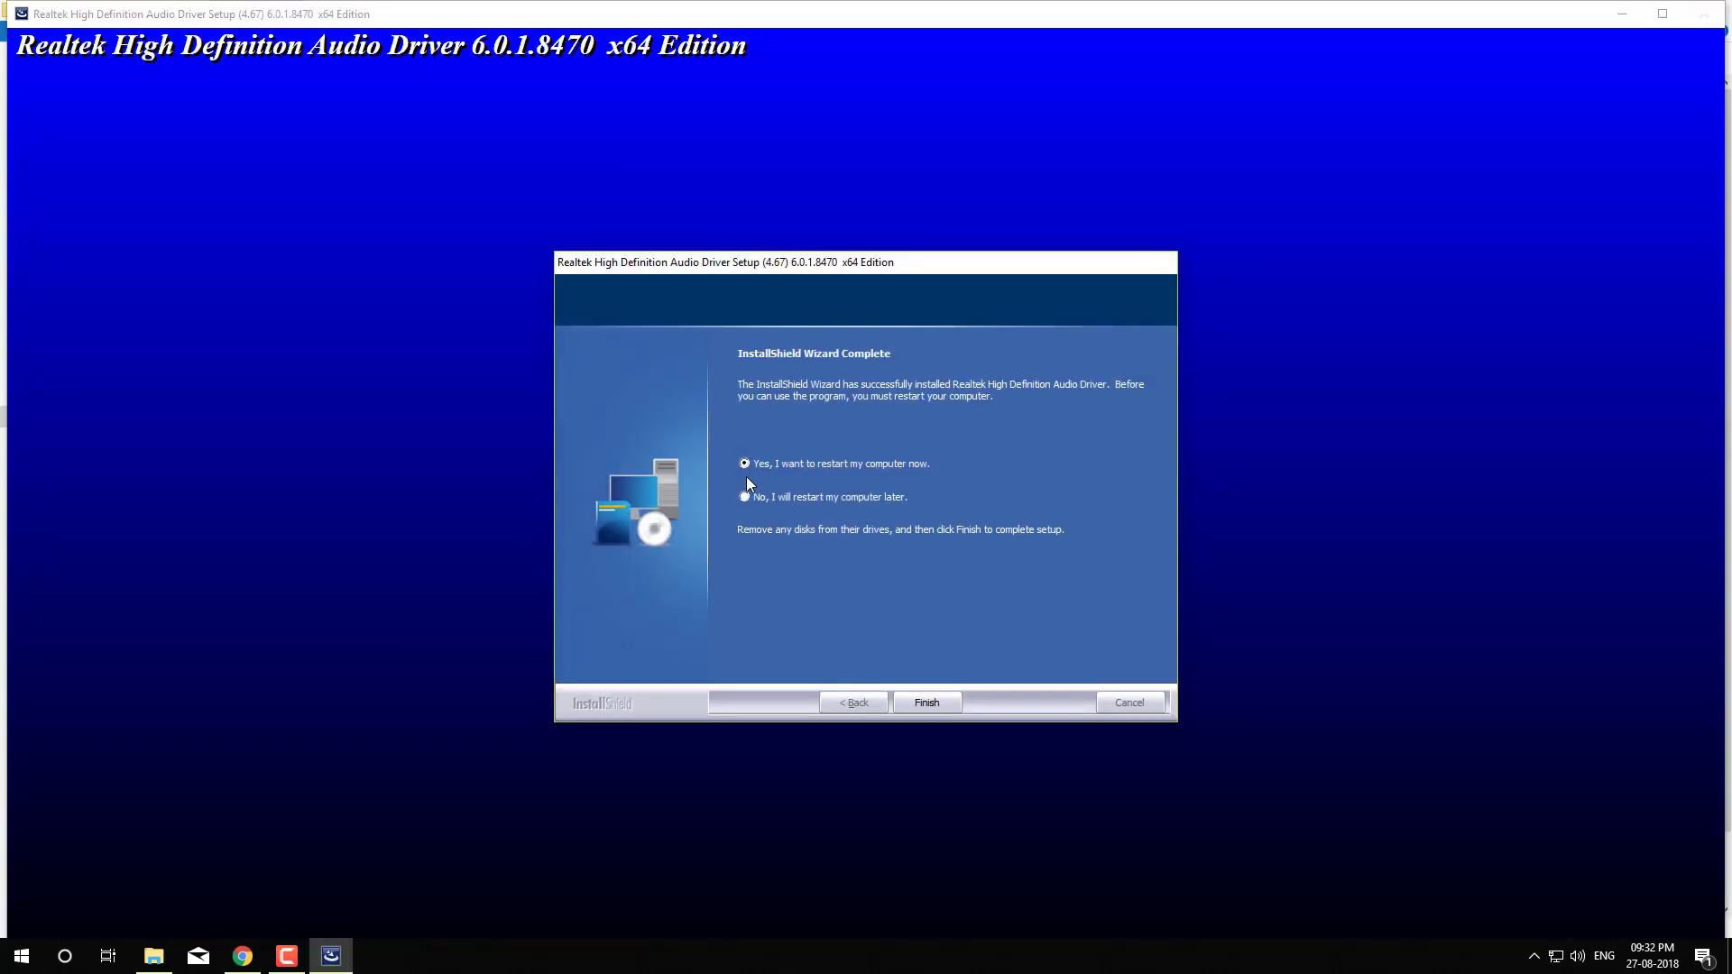
click(928, 702)
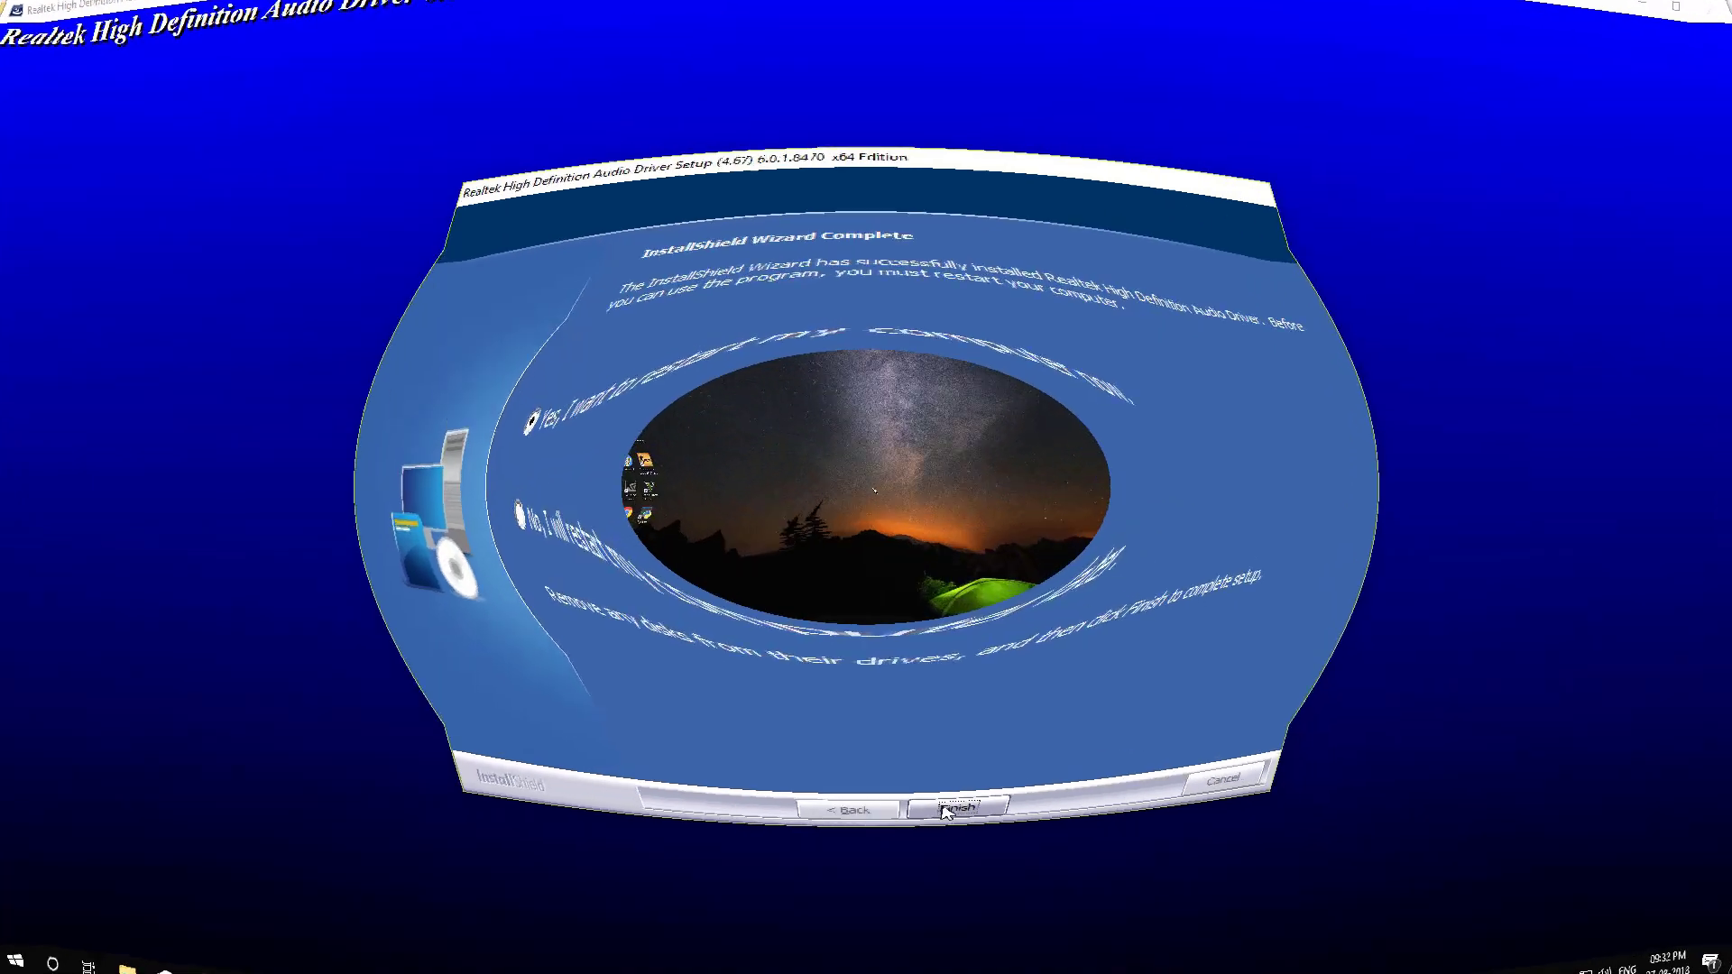
- Open Realtek HD Audio Manager from the hidden tray icons after the restart
click(963, 810)
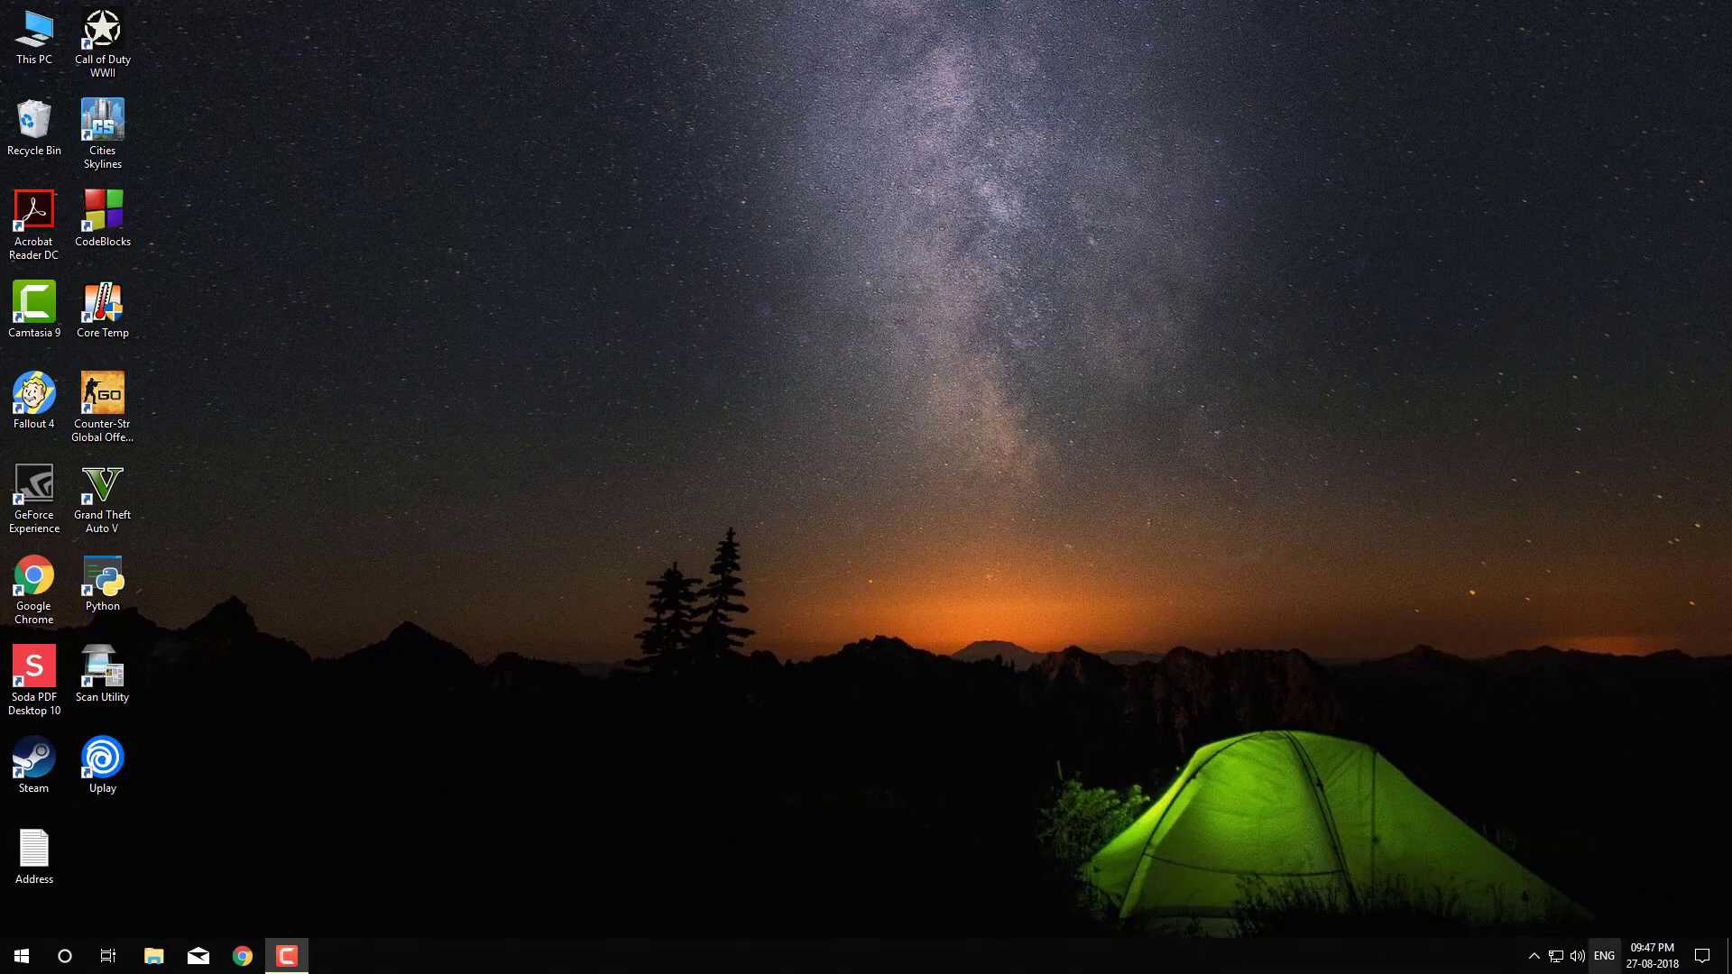
click(1532, 956)
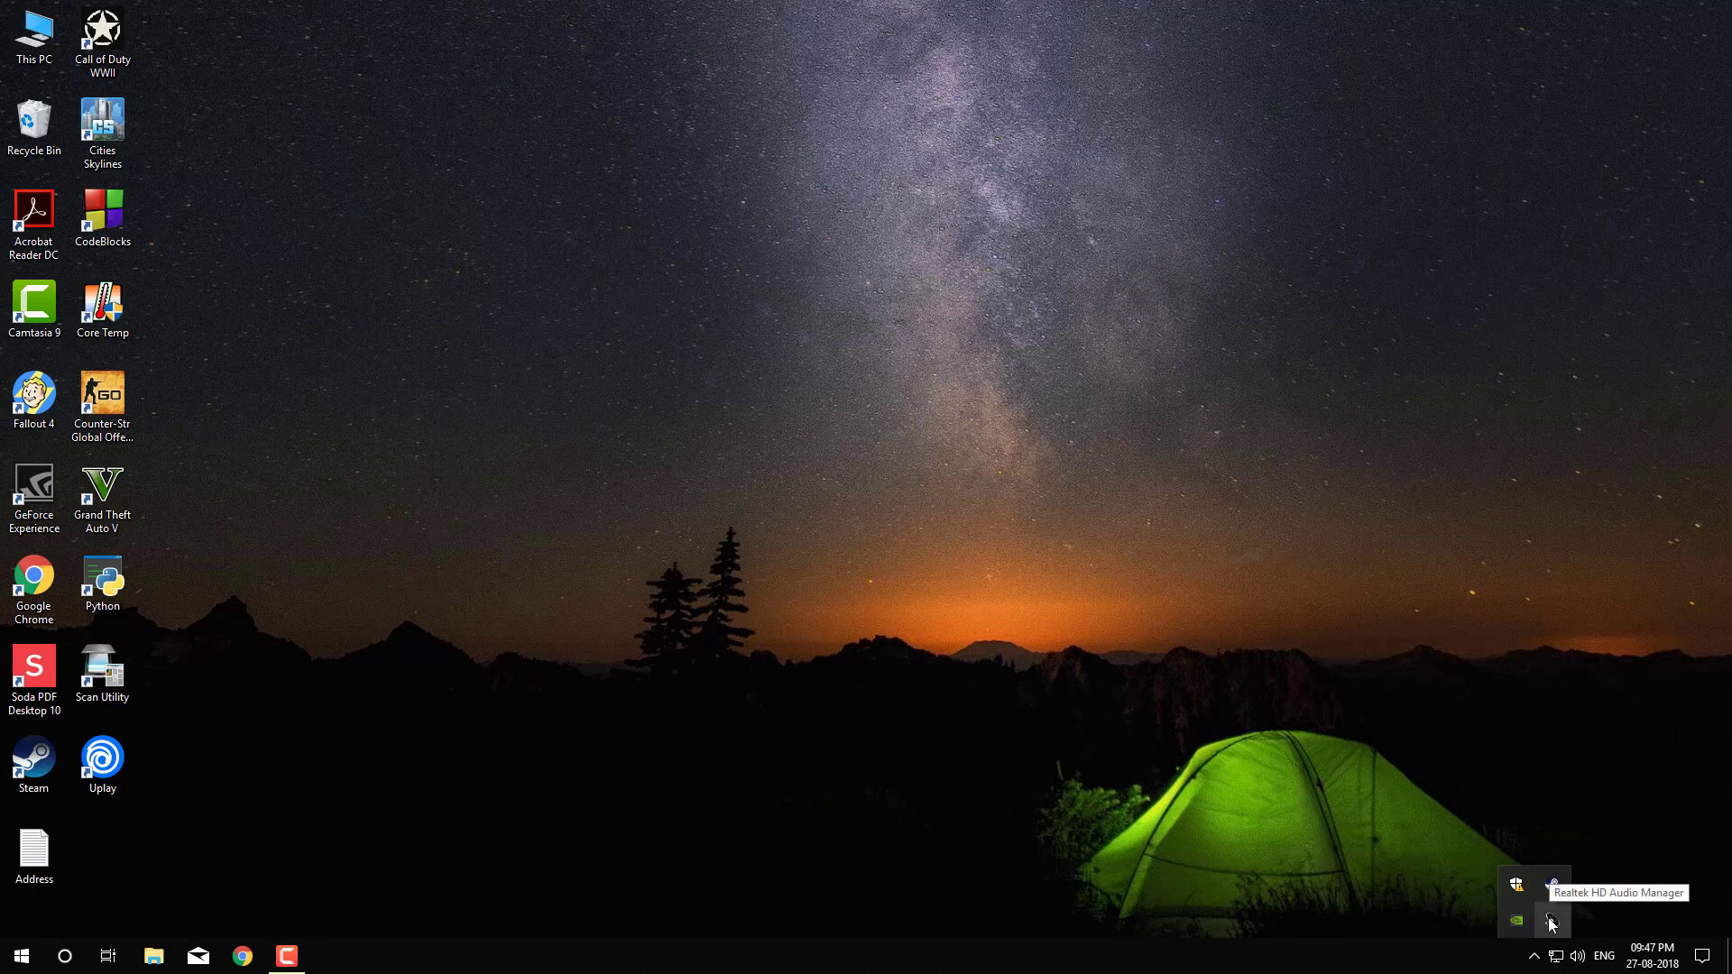
click(1551, 921)
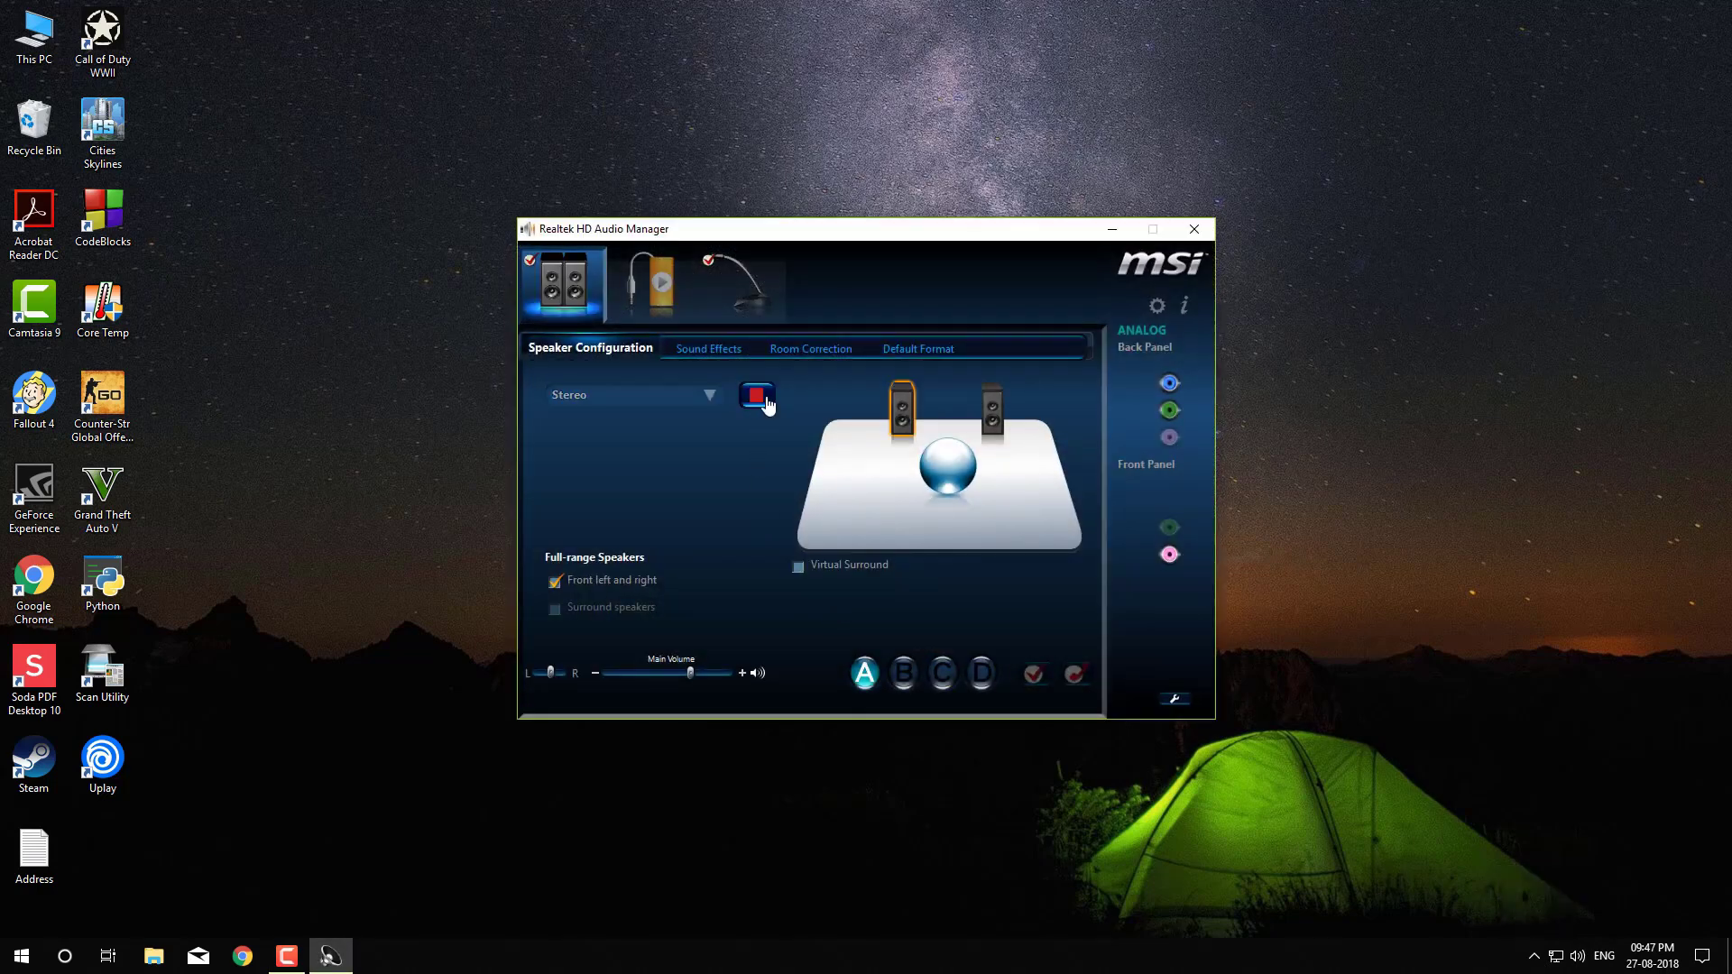